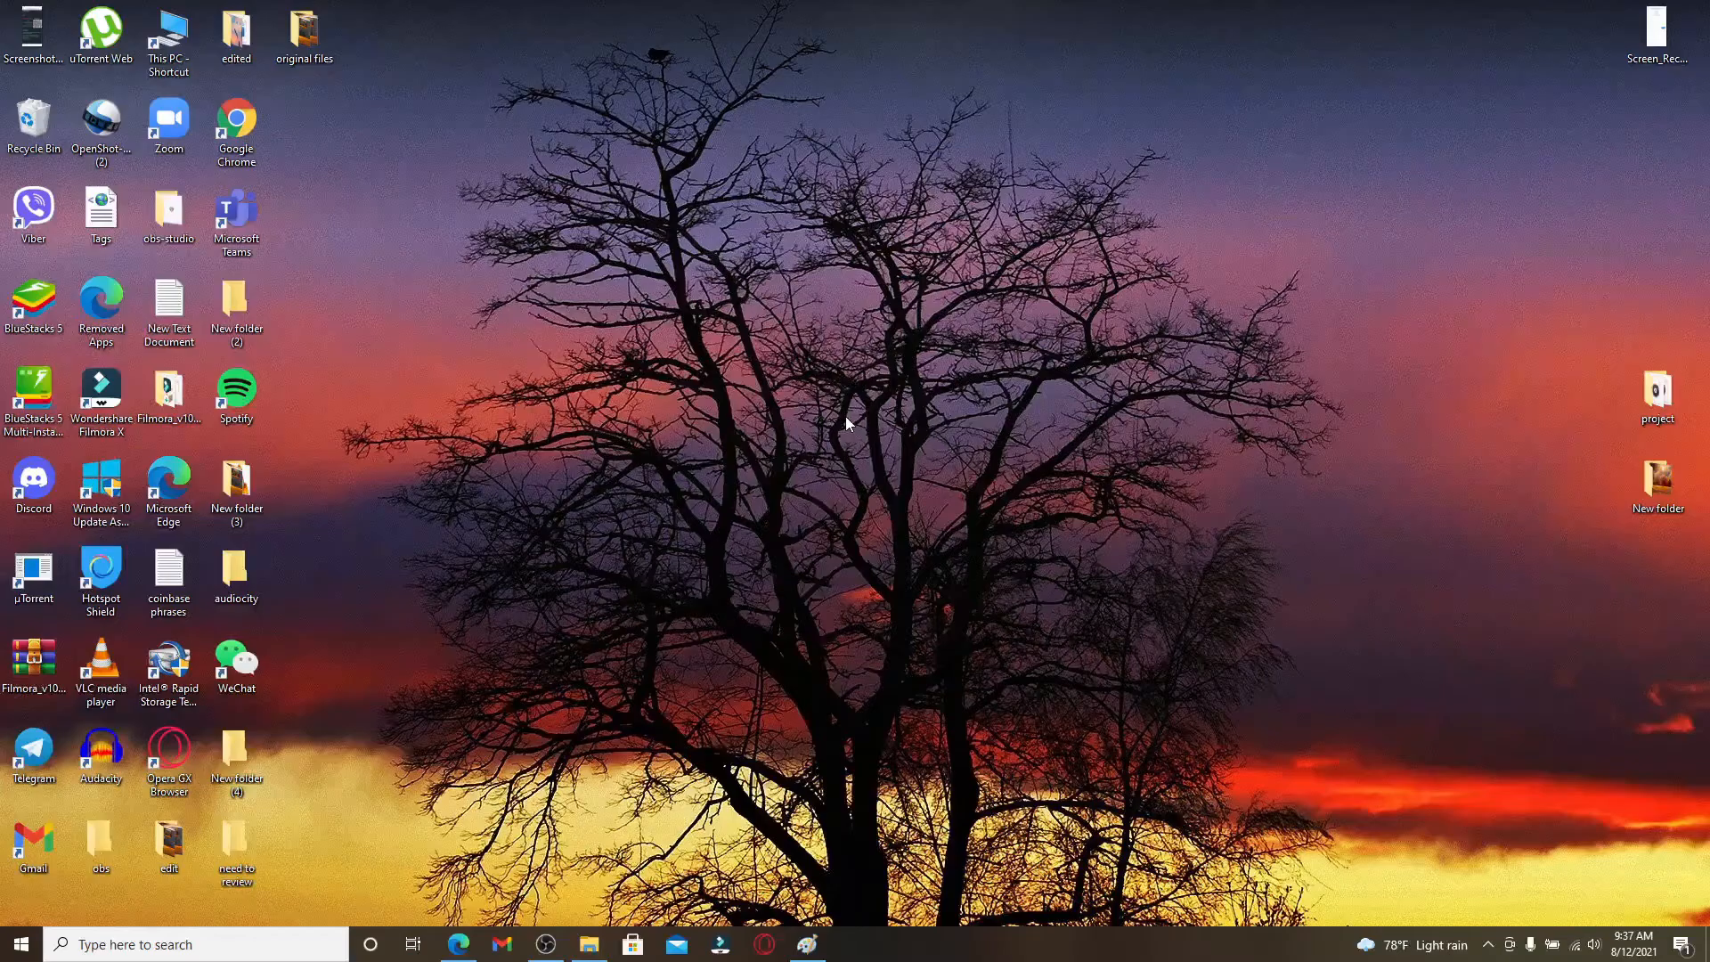
mouse_move(1030, 535)
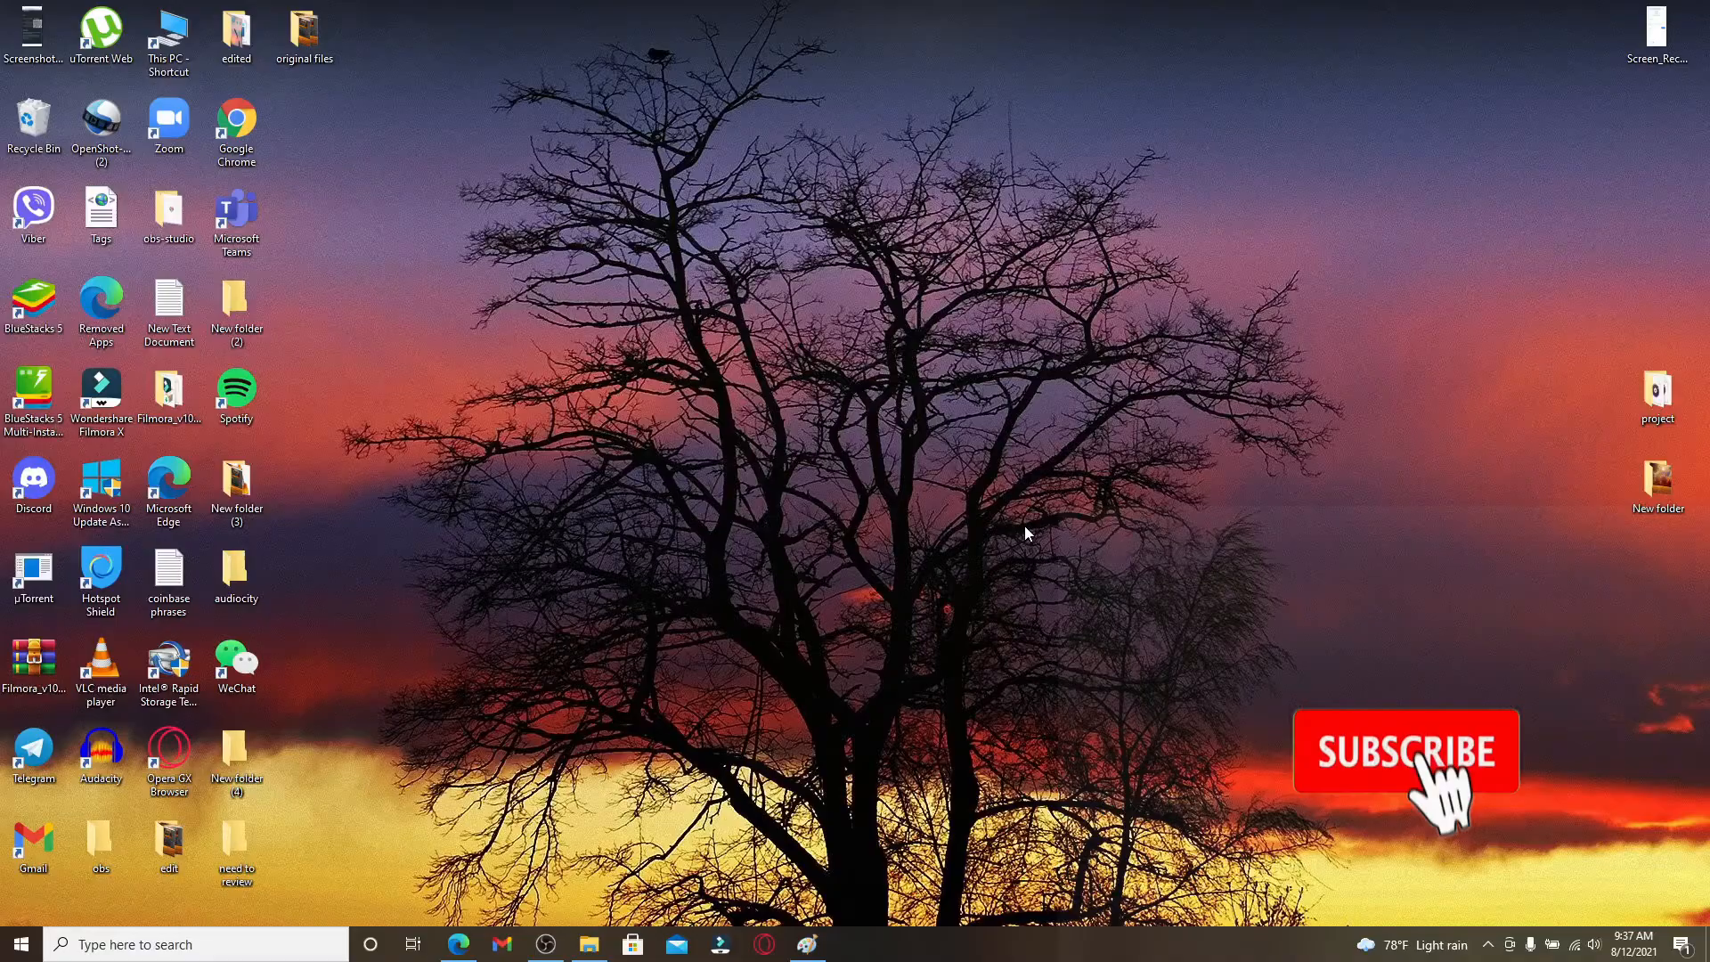
- Search Google in Edge for 'android emulator download for pc'
click(1405, 750)
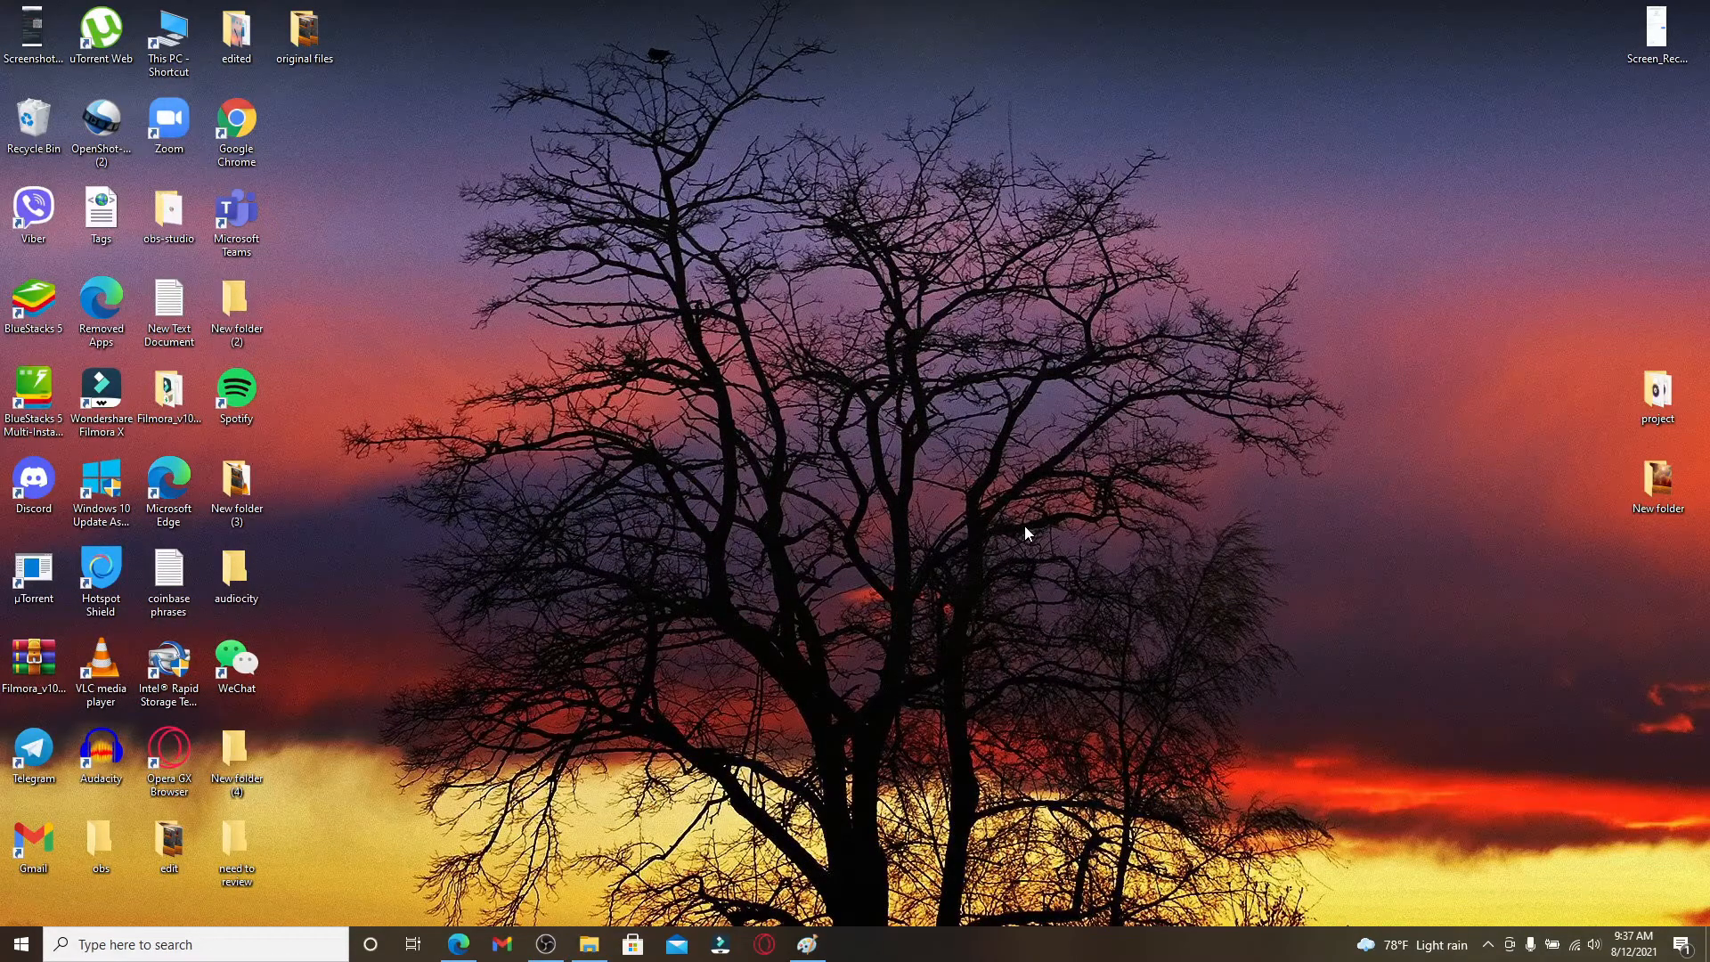
mouse_move(833, 441)
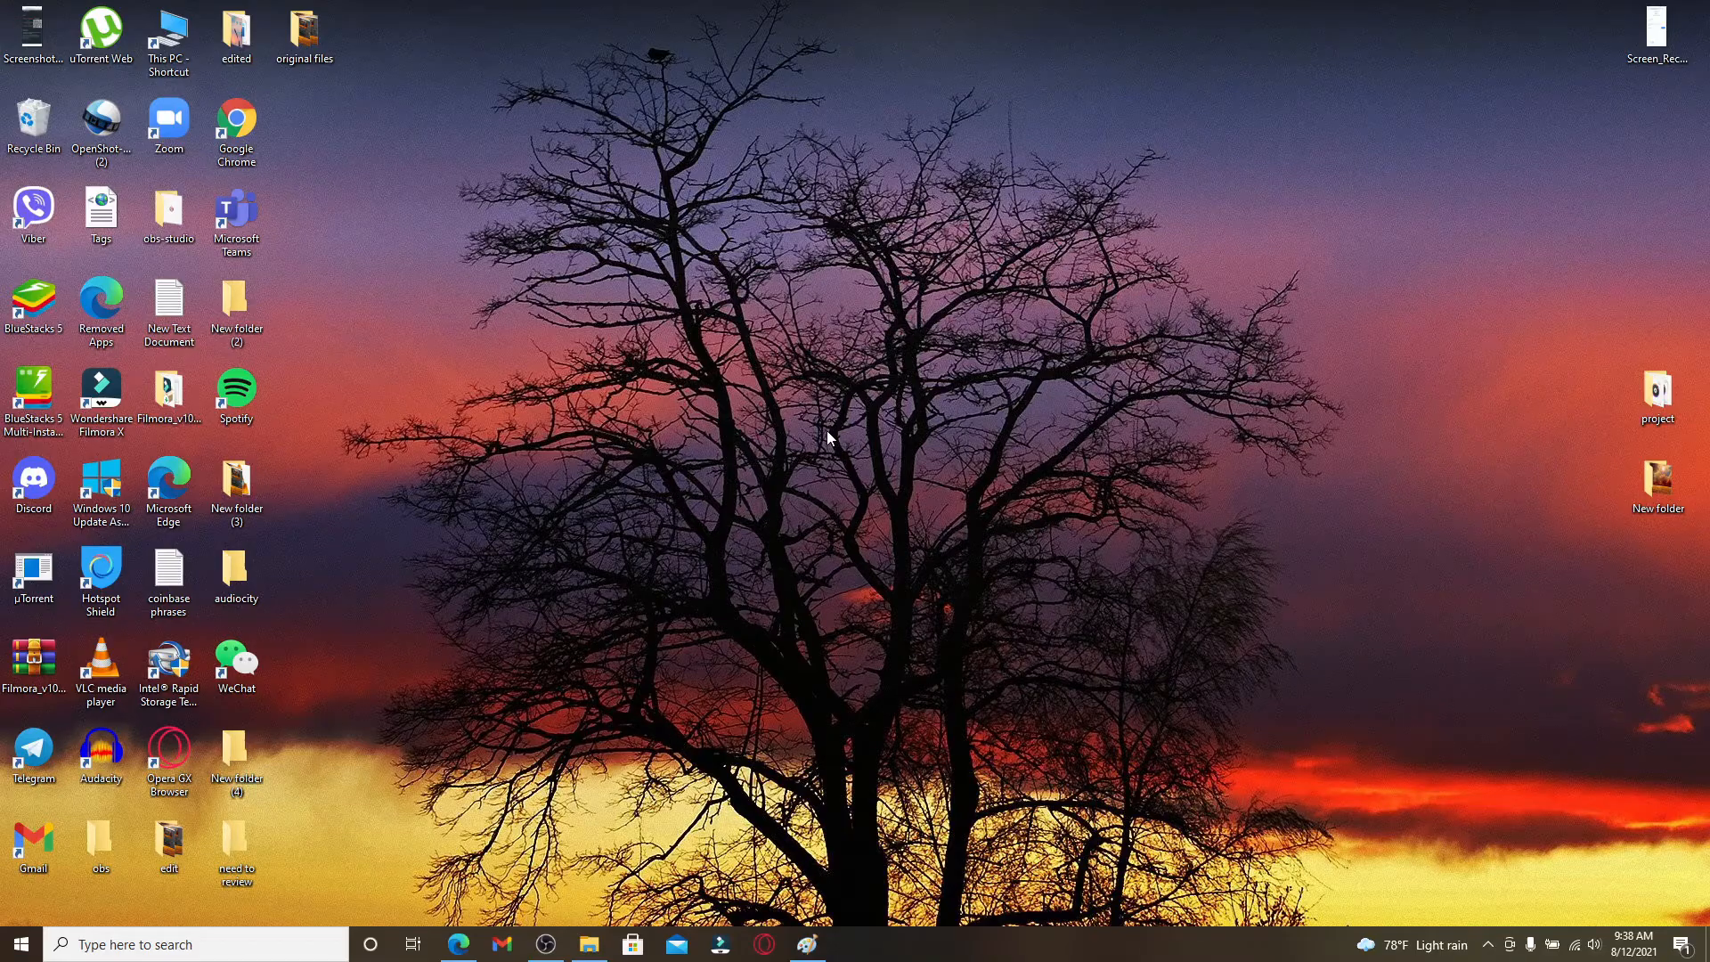
mouse_move(838, 551)
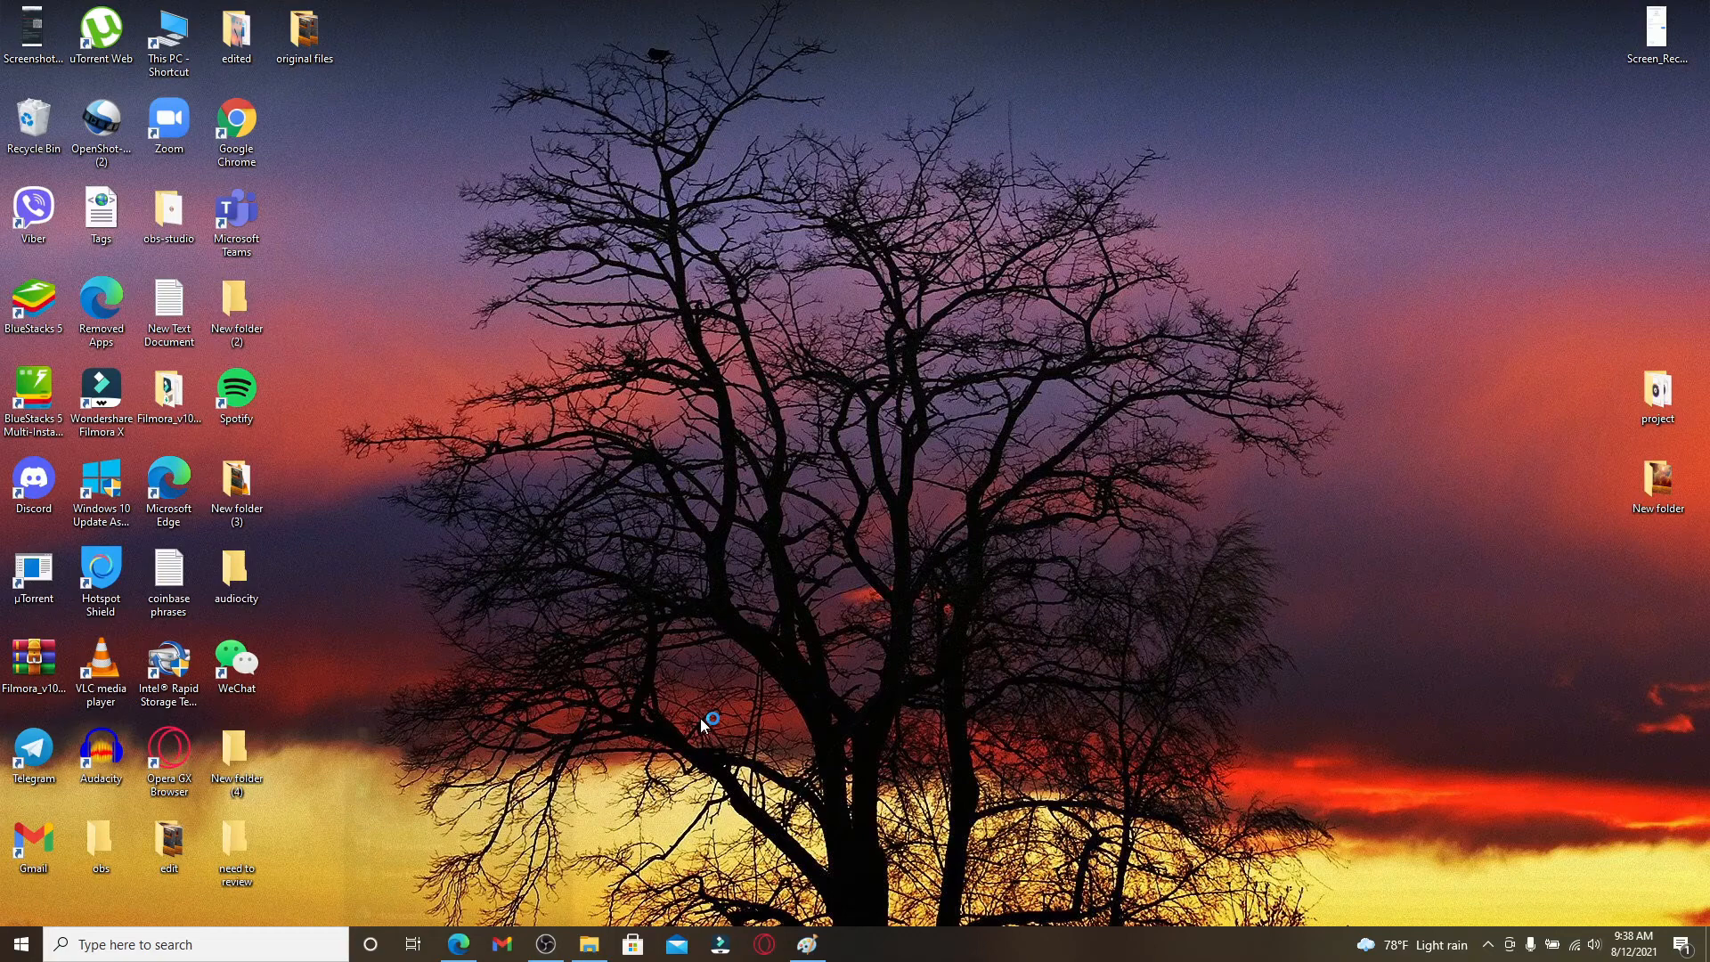
click(456, 944)
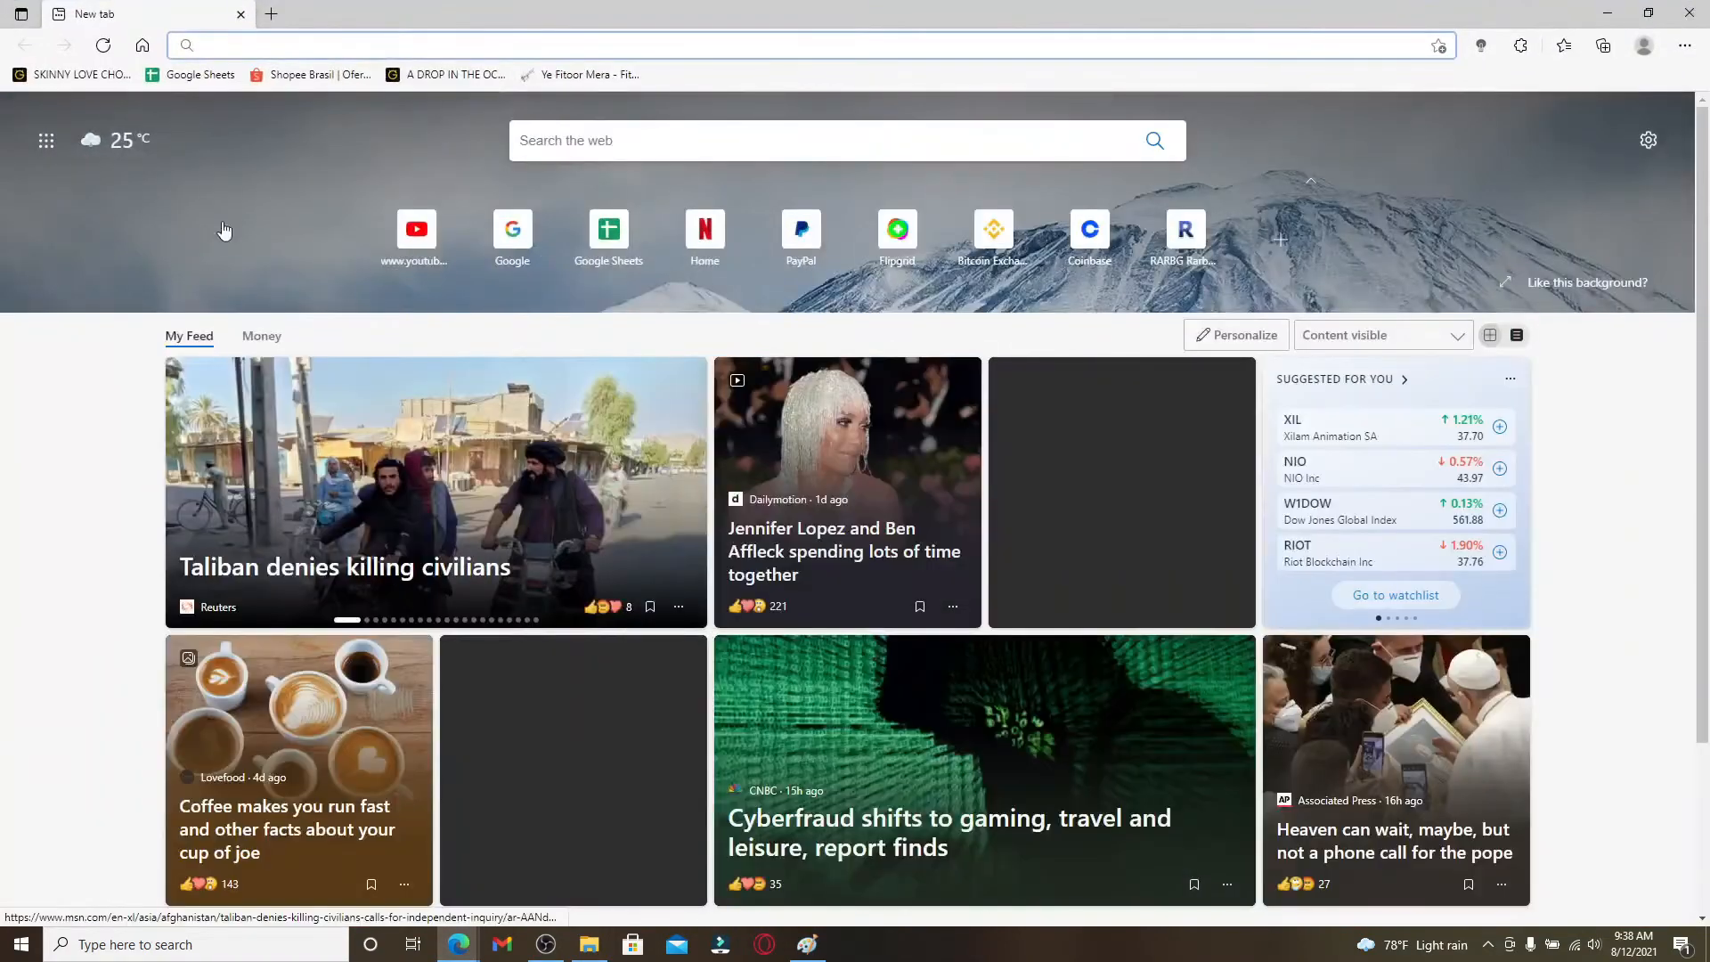
click(512, 228)
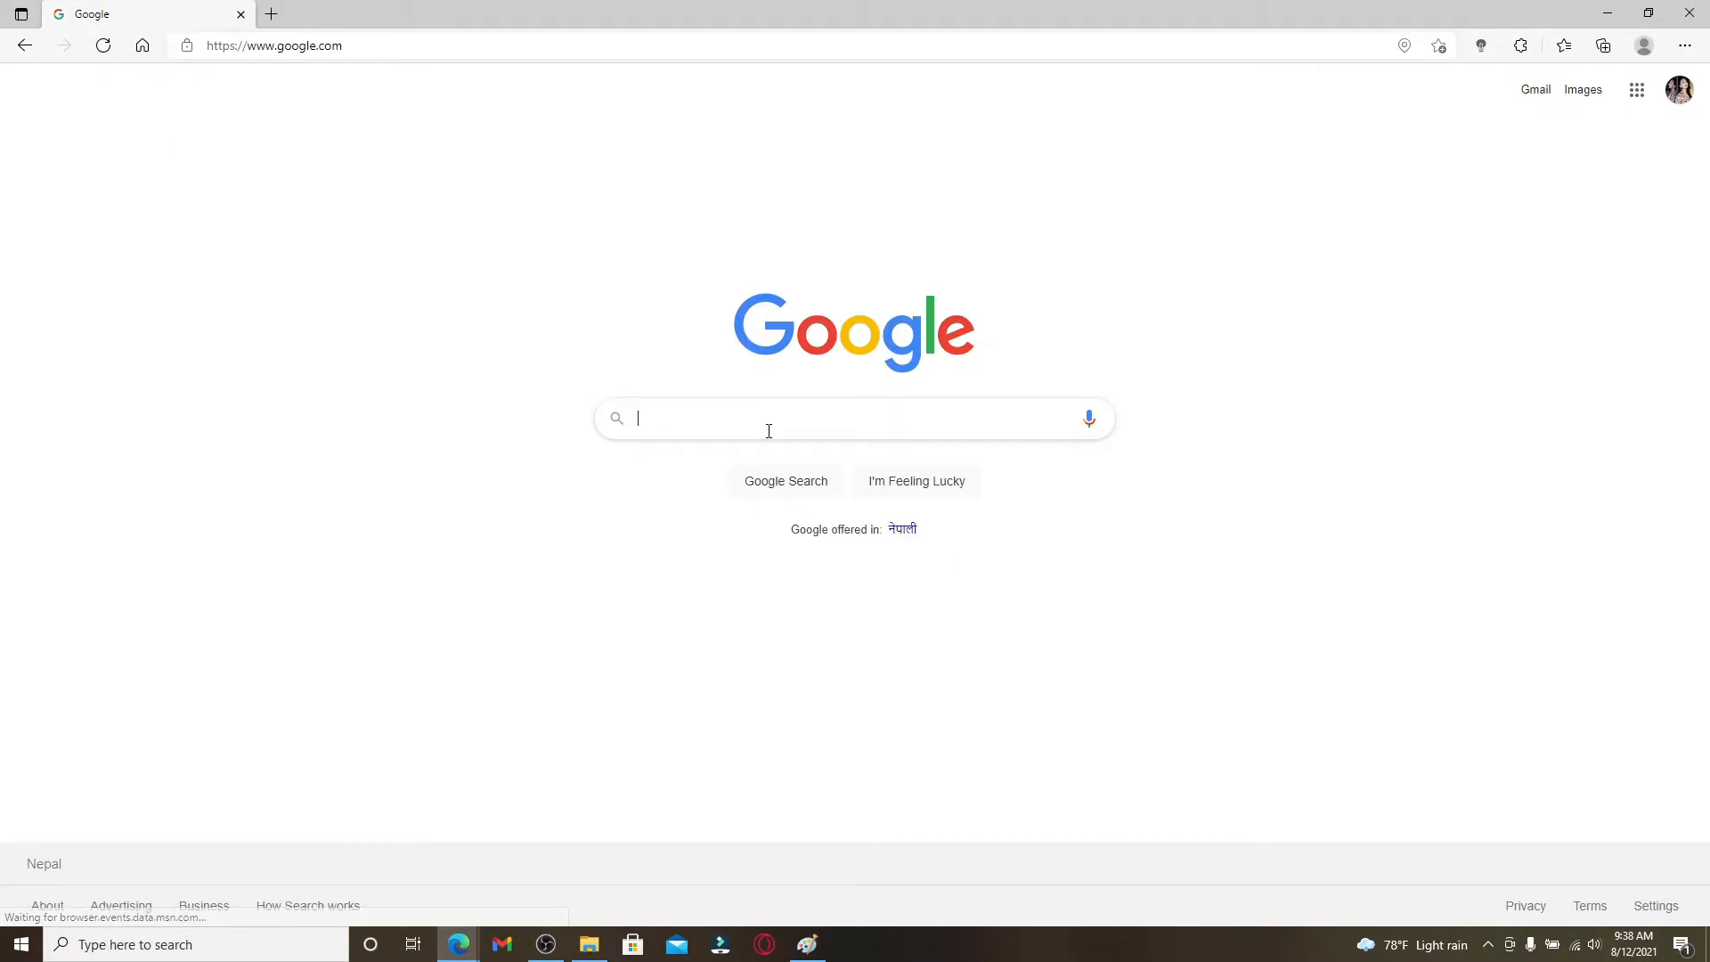
text(andr)
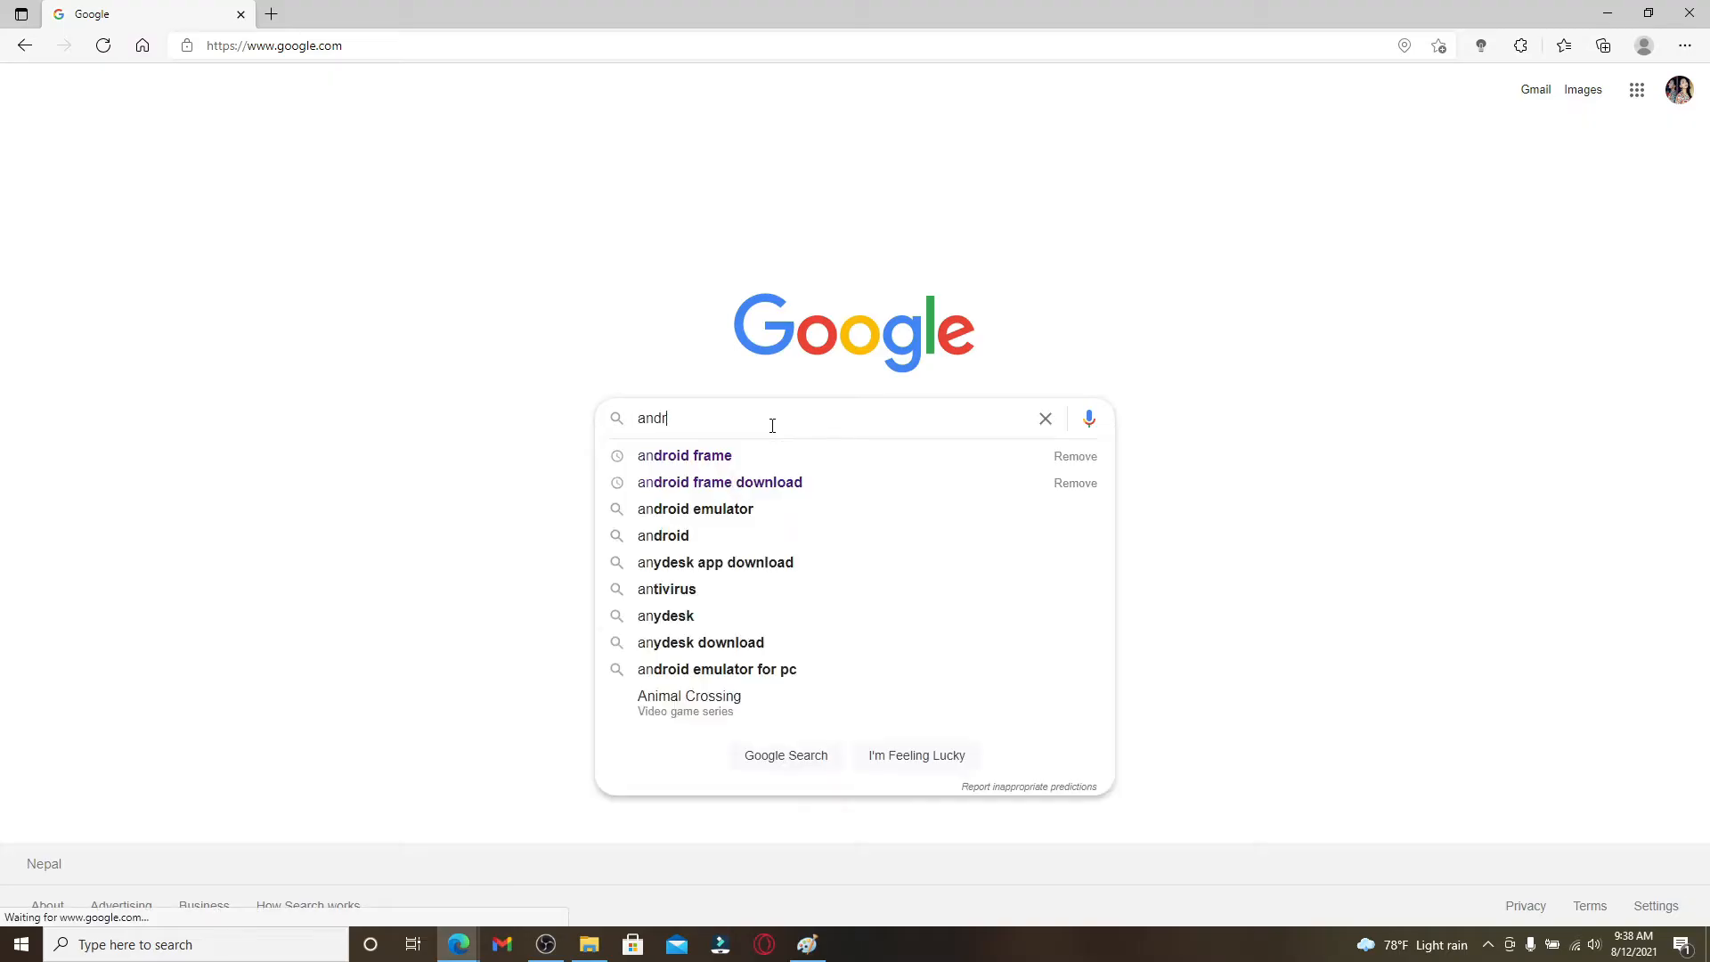
text(android emulator download for pc)
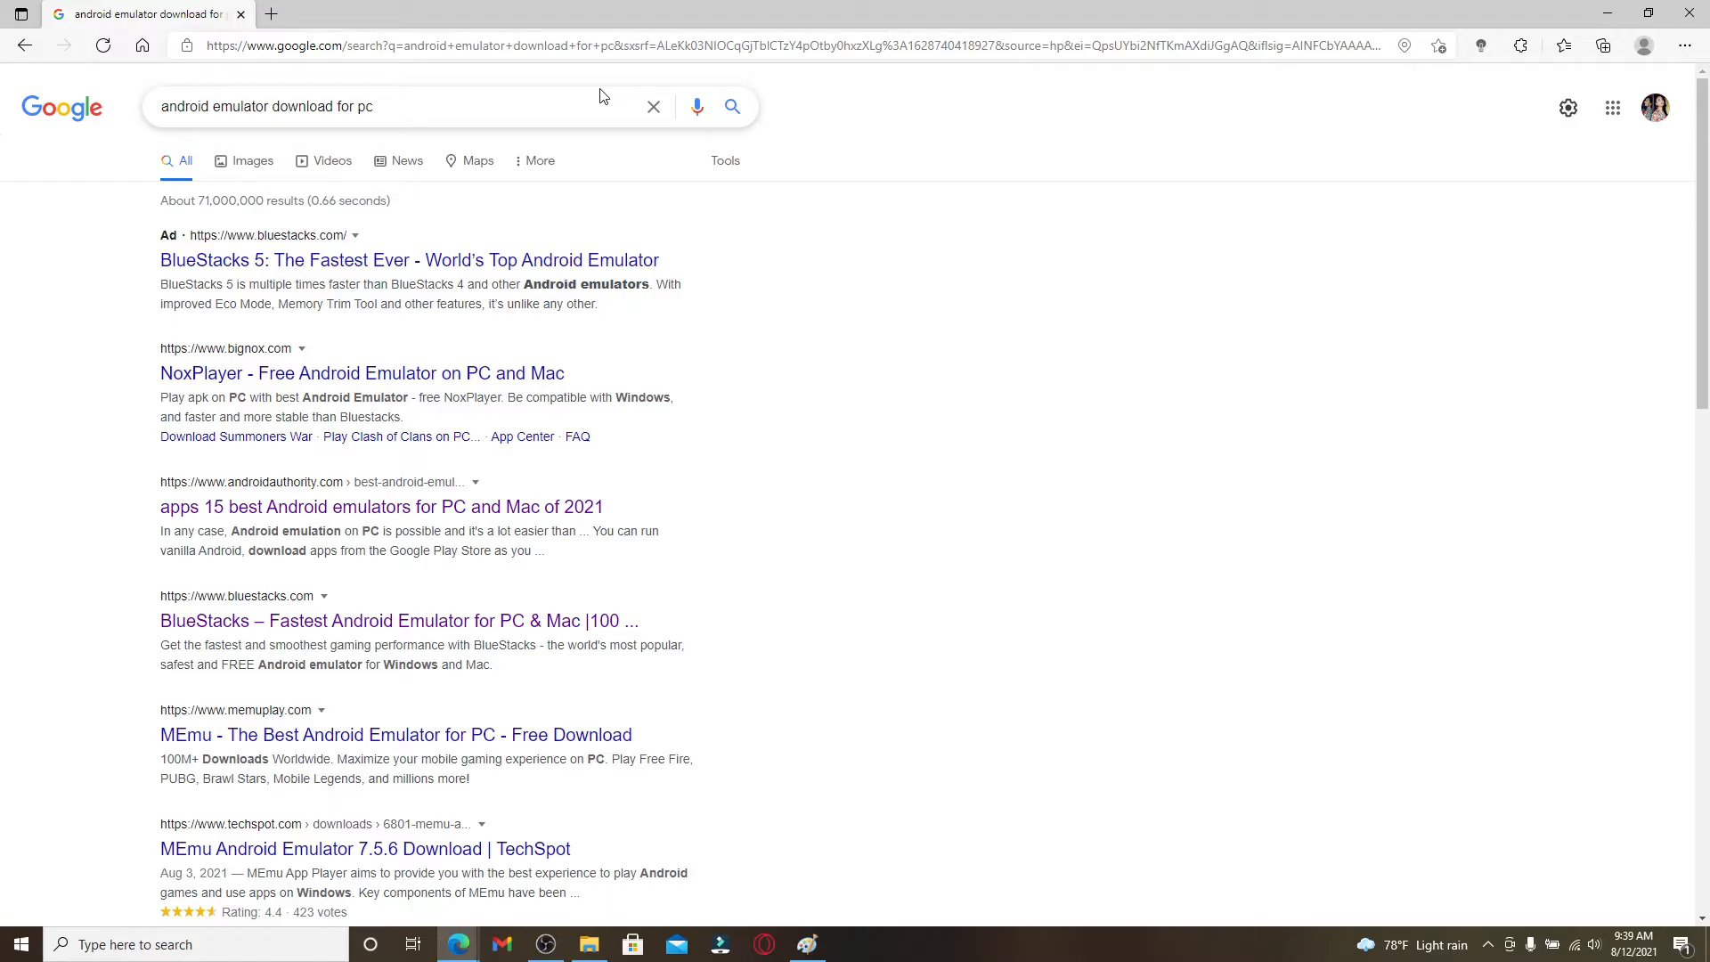
mouse_move(366, 545)
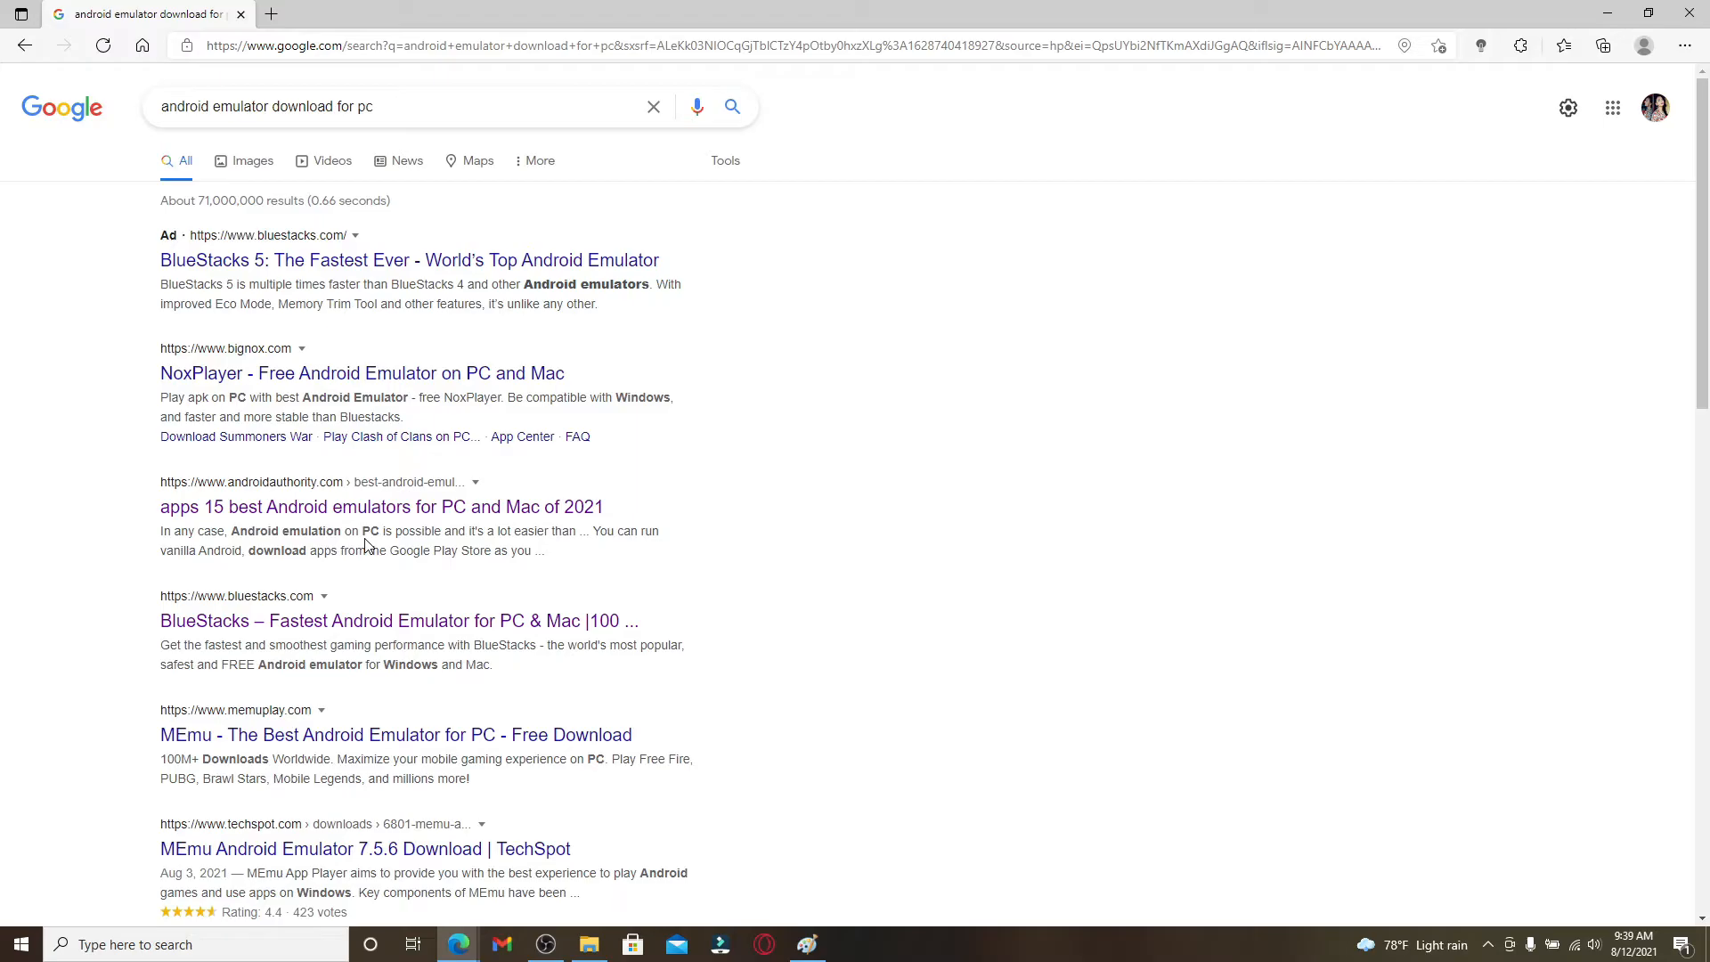
mouse_move(493, 485)
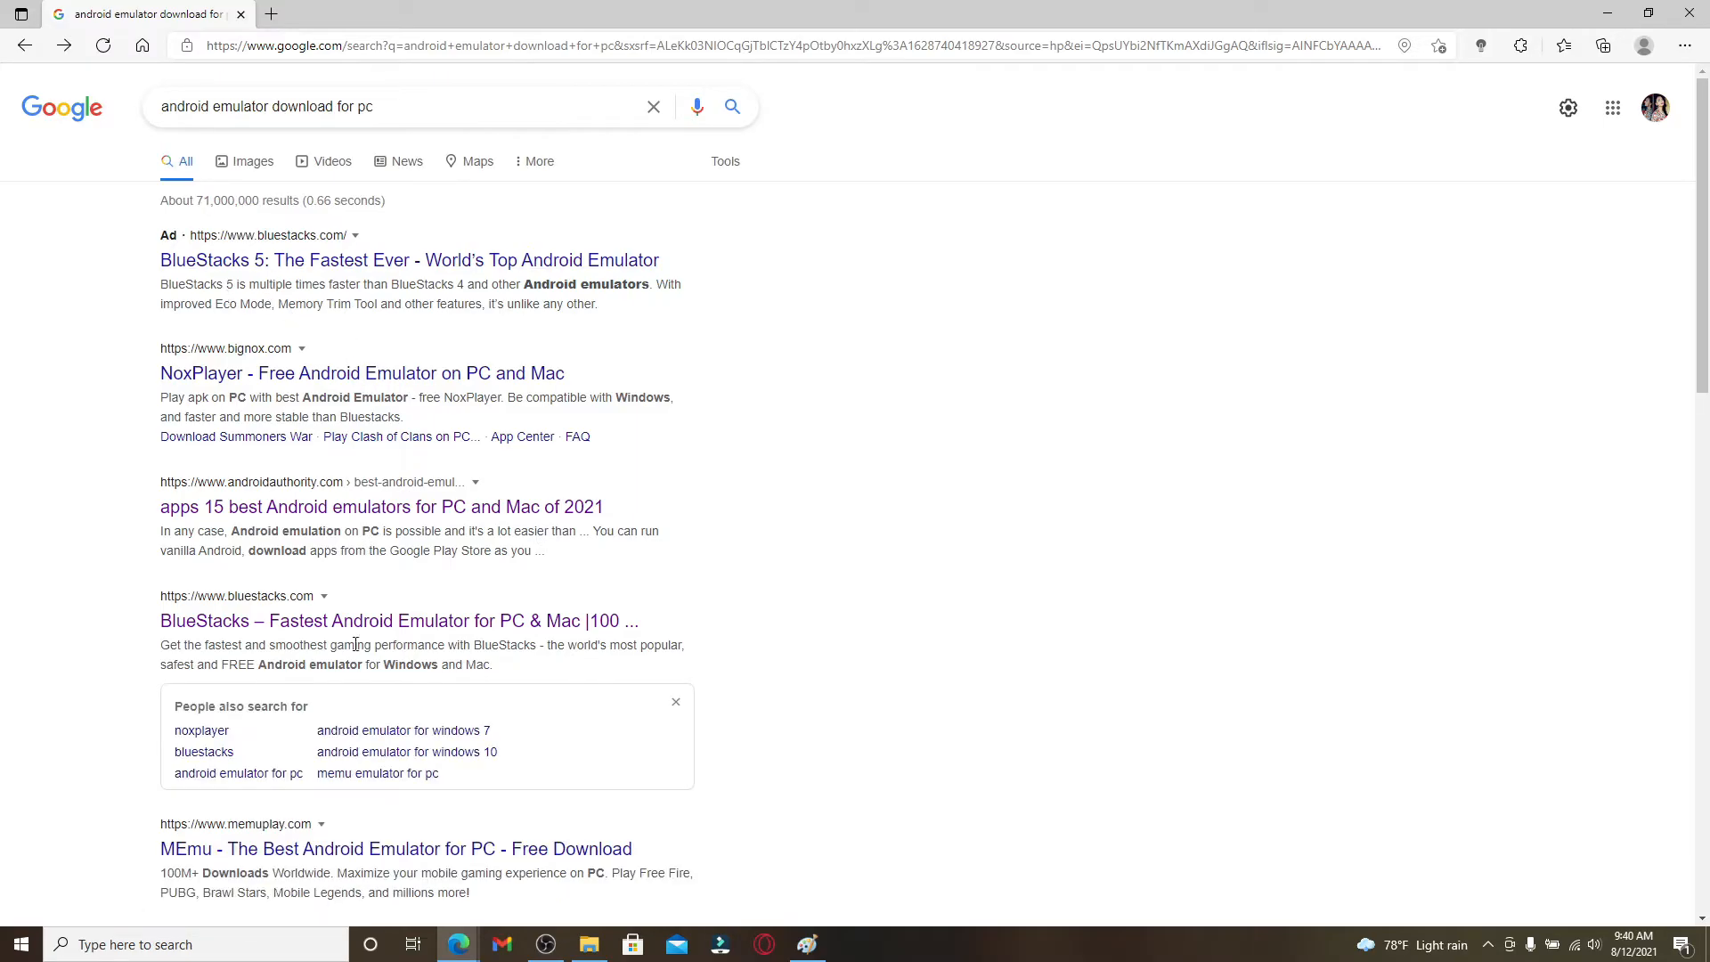
mouse_move(345, 640)
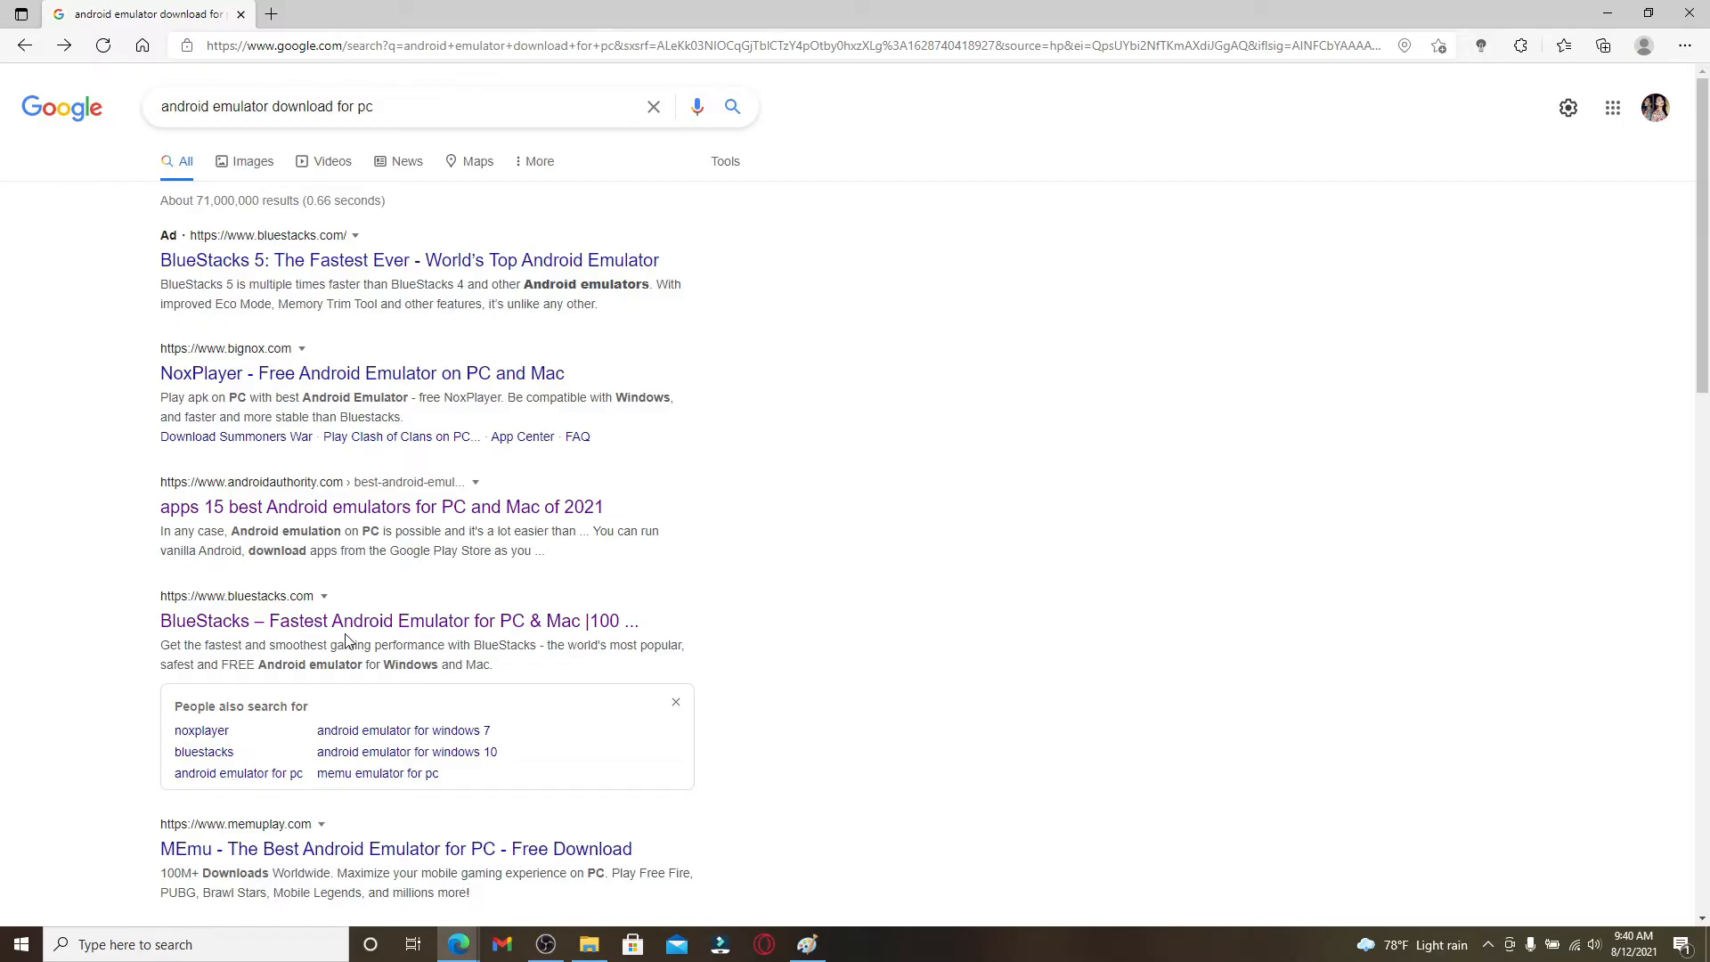
mouse_move(223, 622)
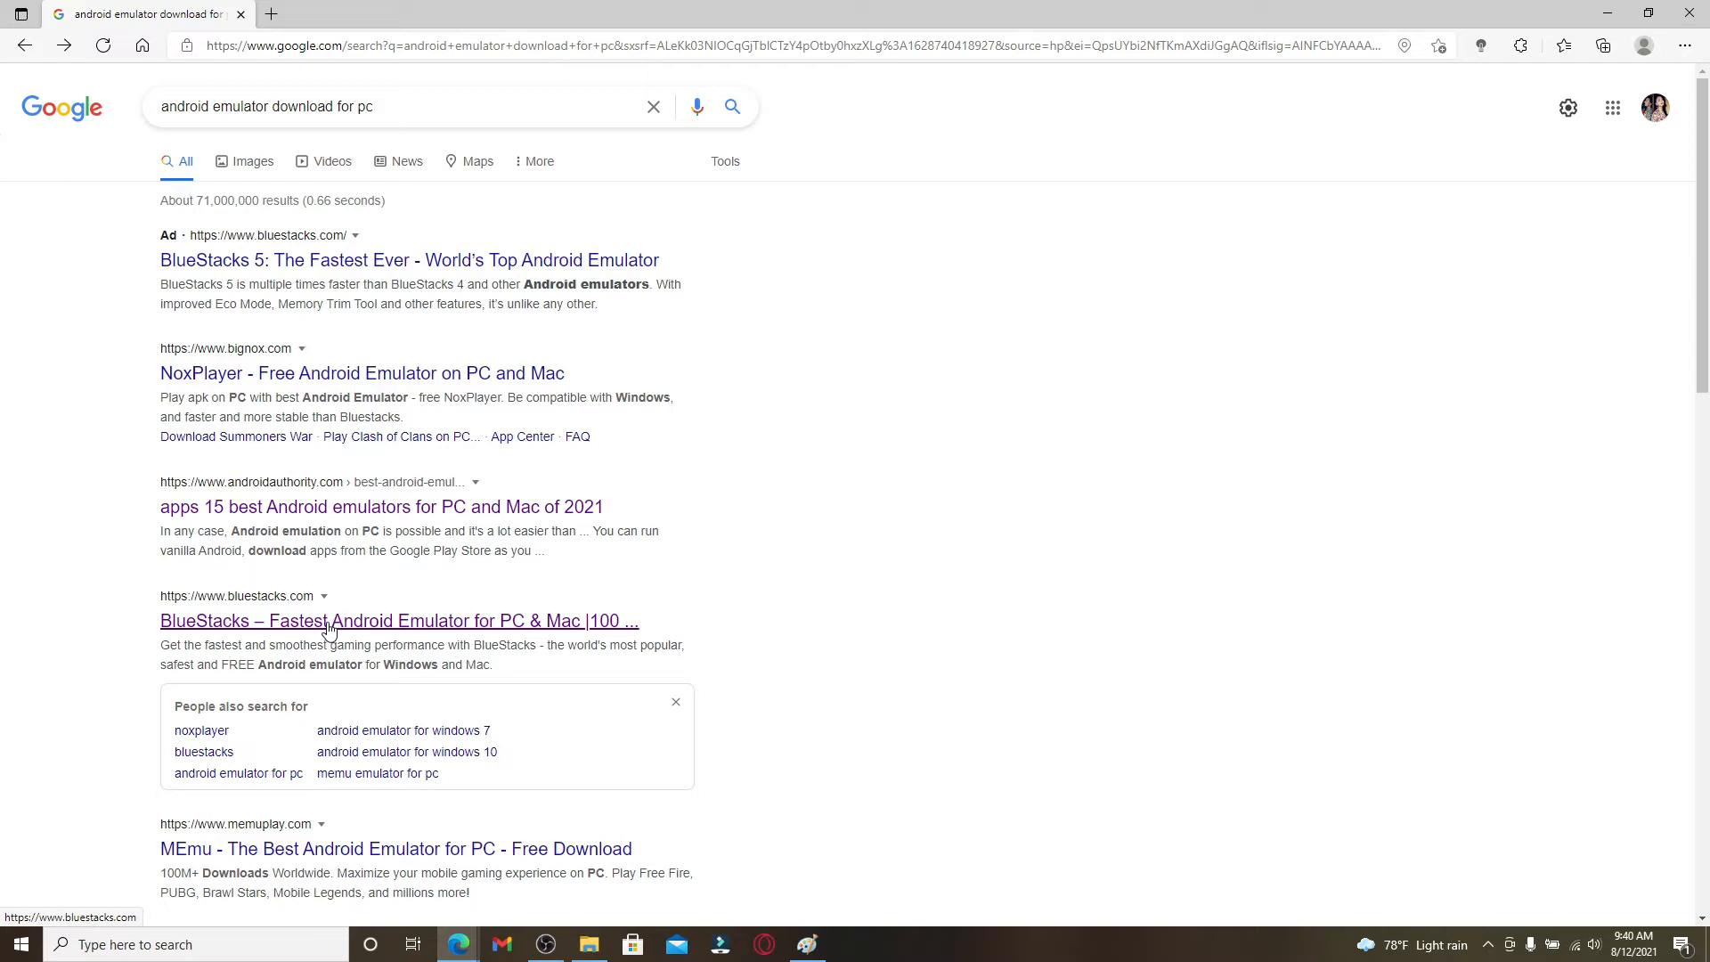
mouse_move(283, 609)
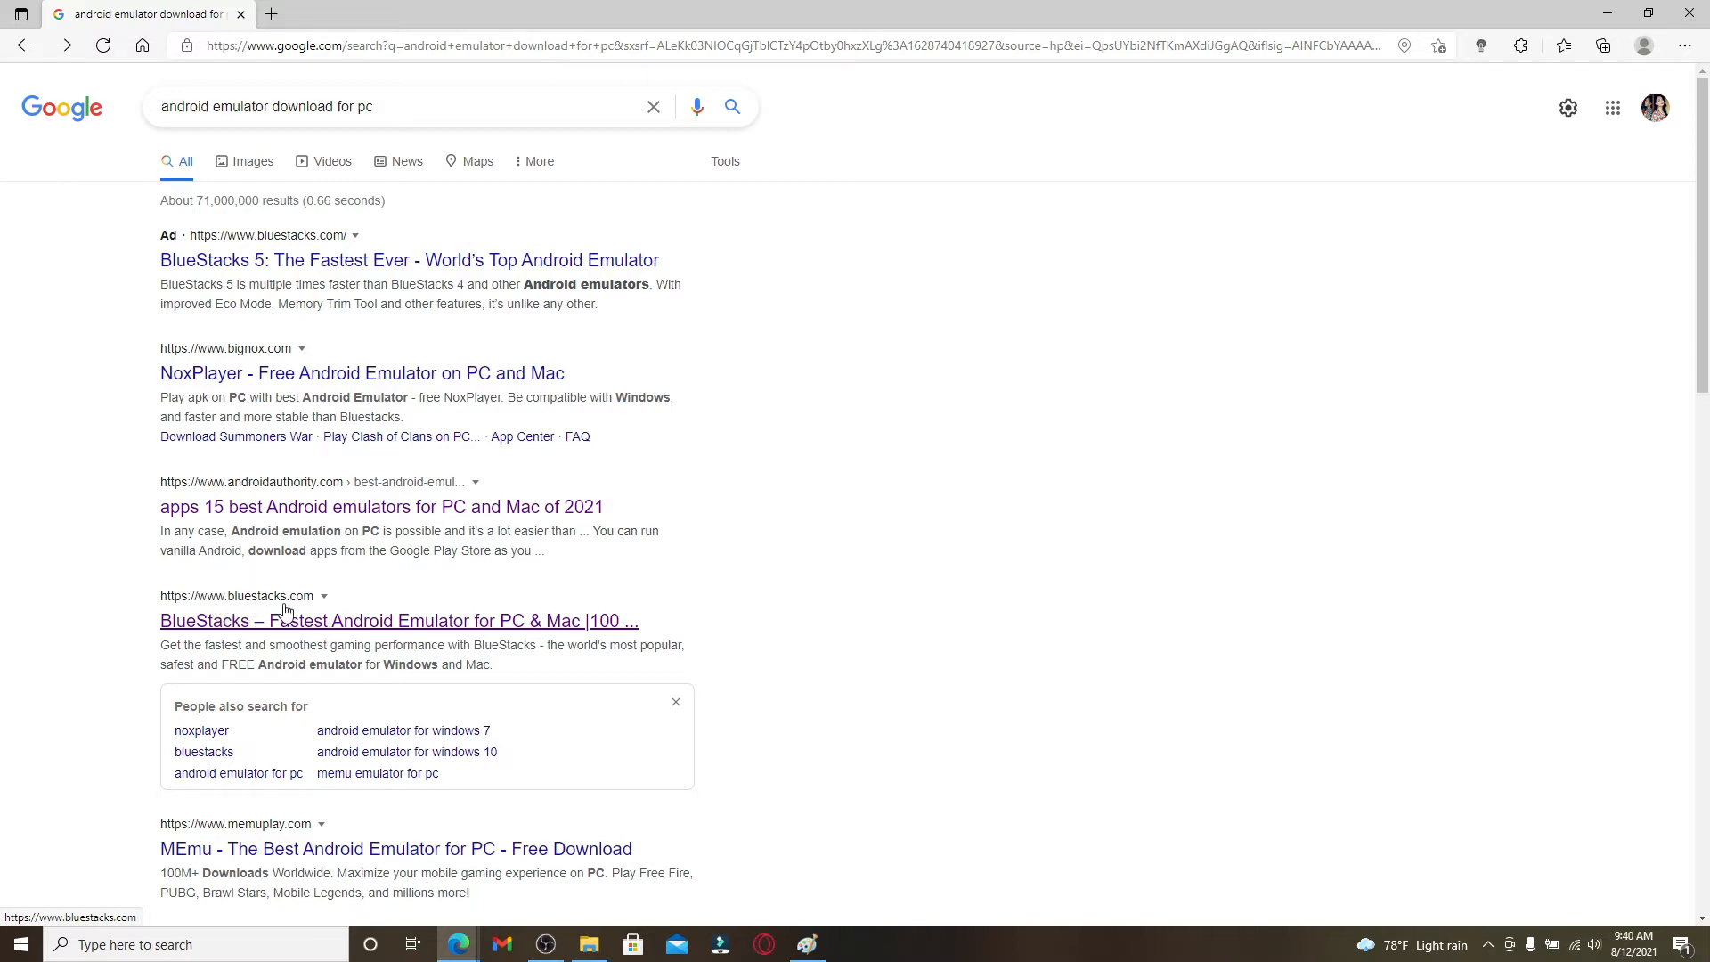
- Visit the bluestacks.com result, then minimize Edge to the desktop
click(398, 621)
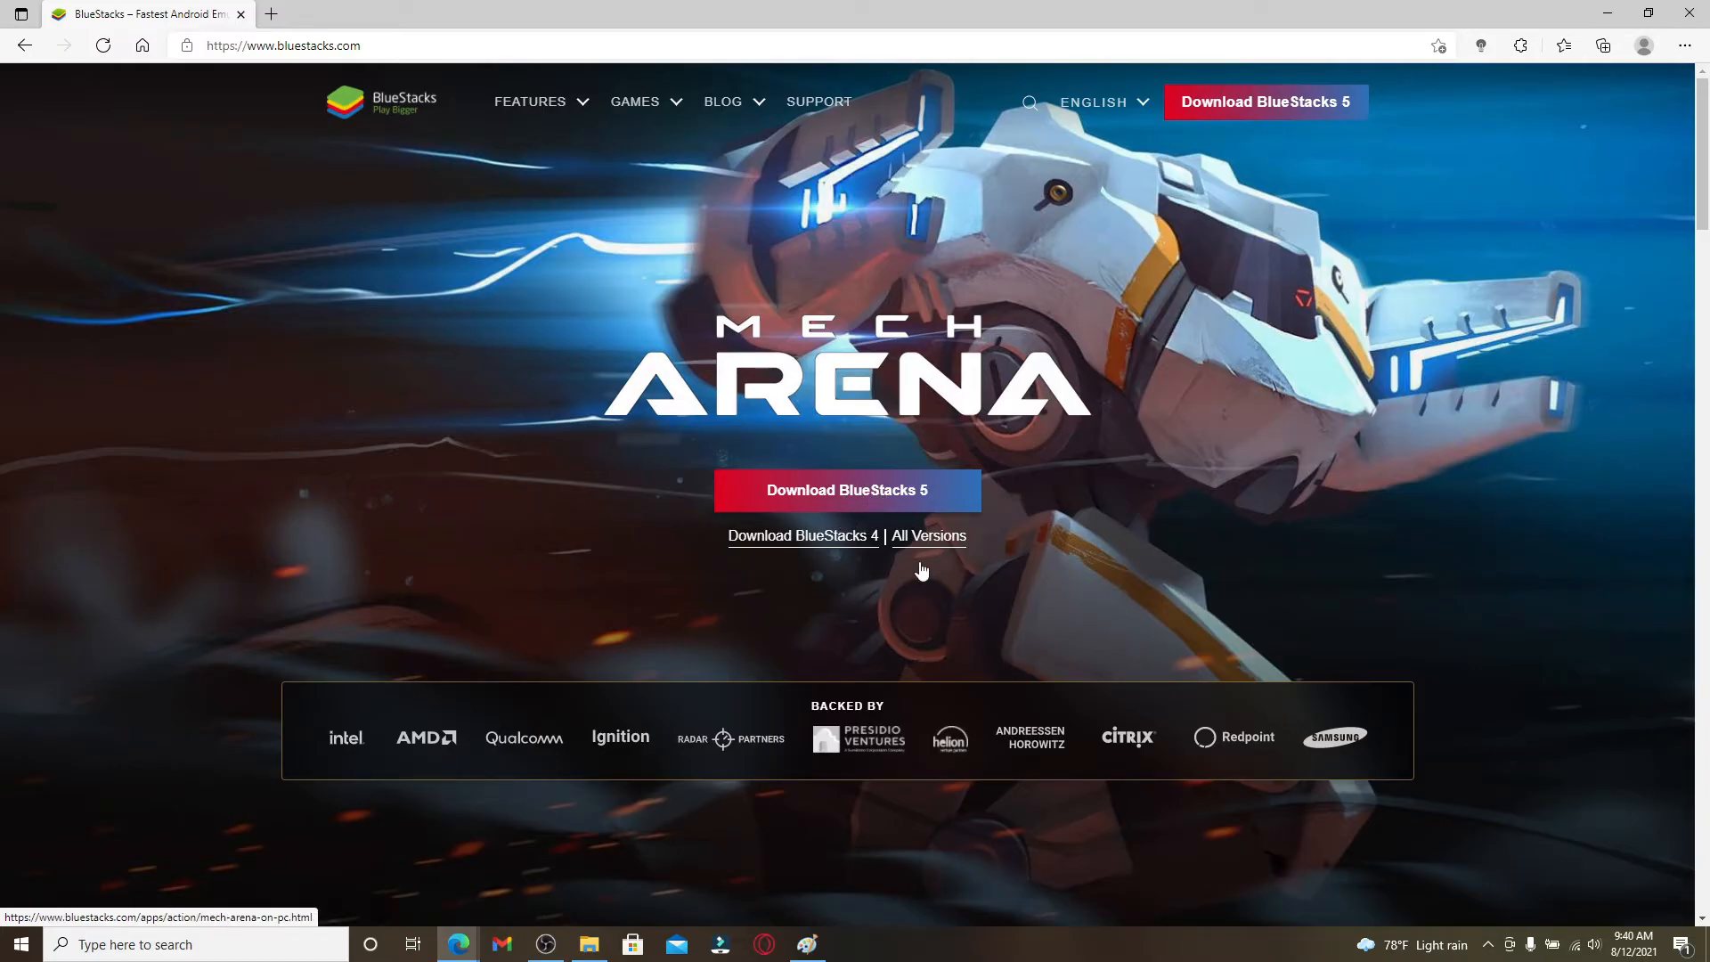
click(930, 536)
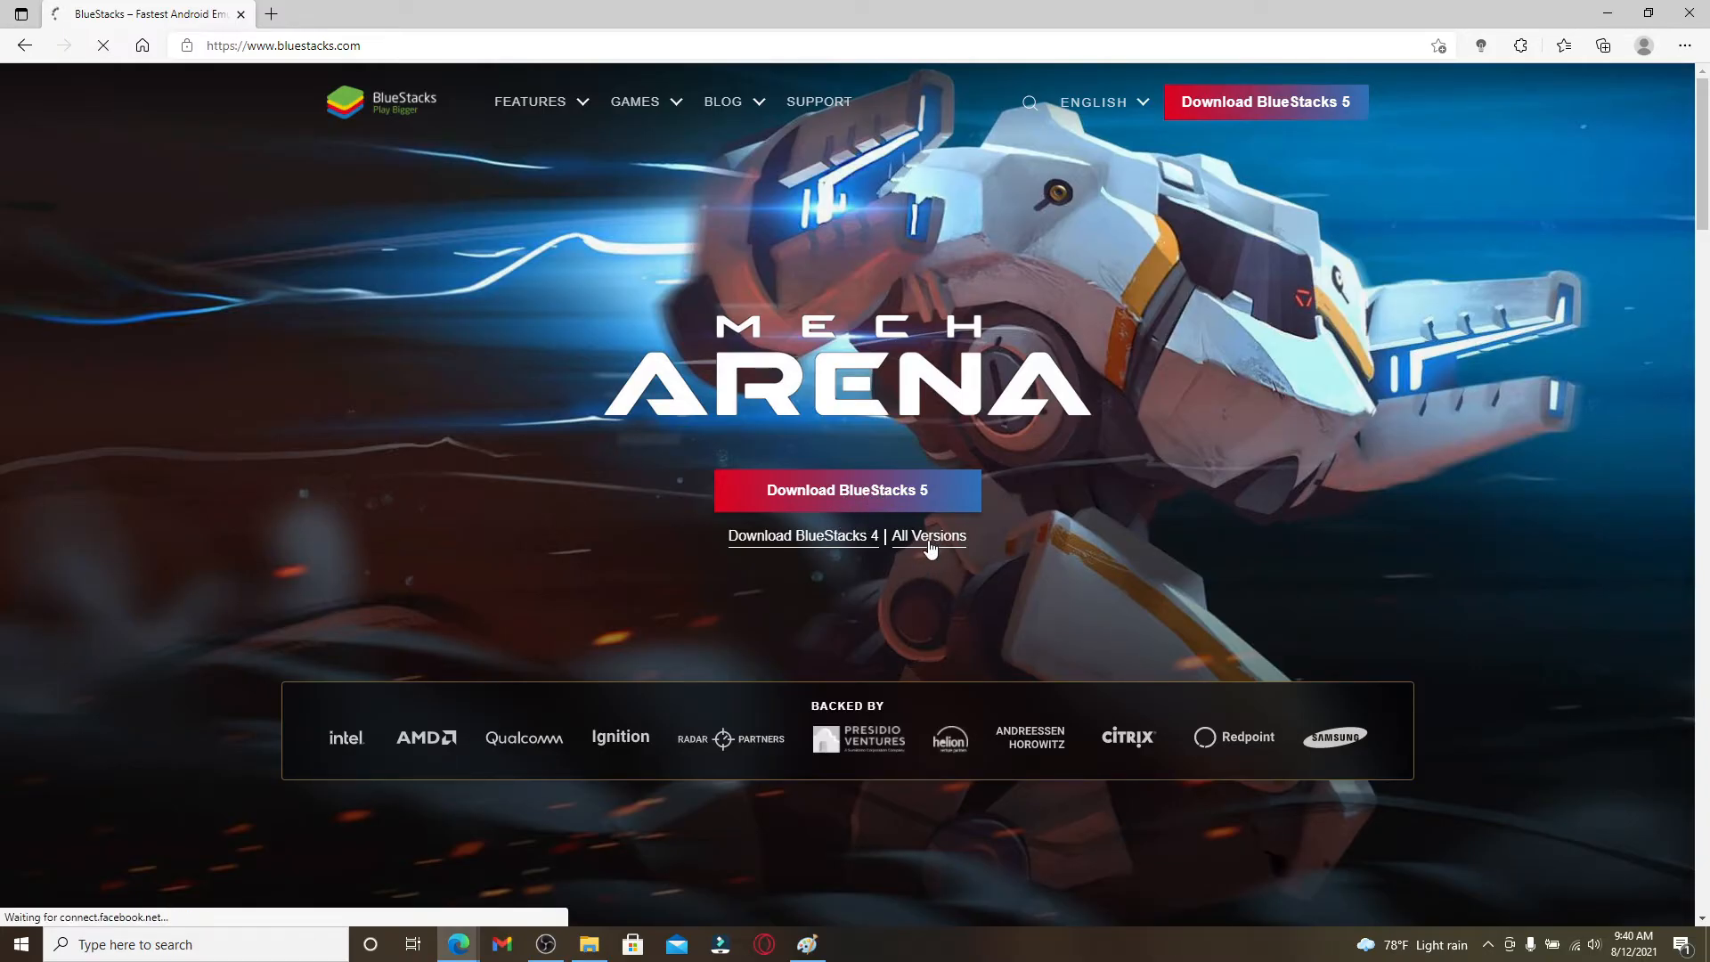
click(928, 536)
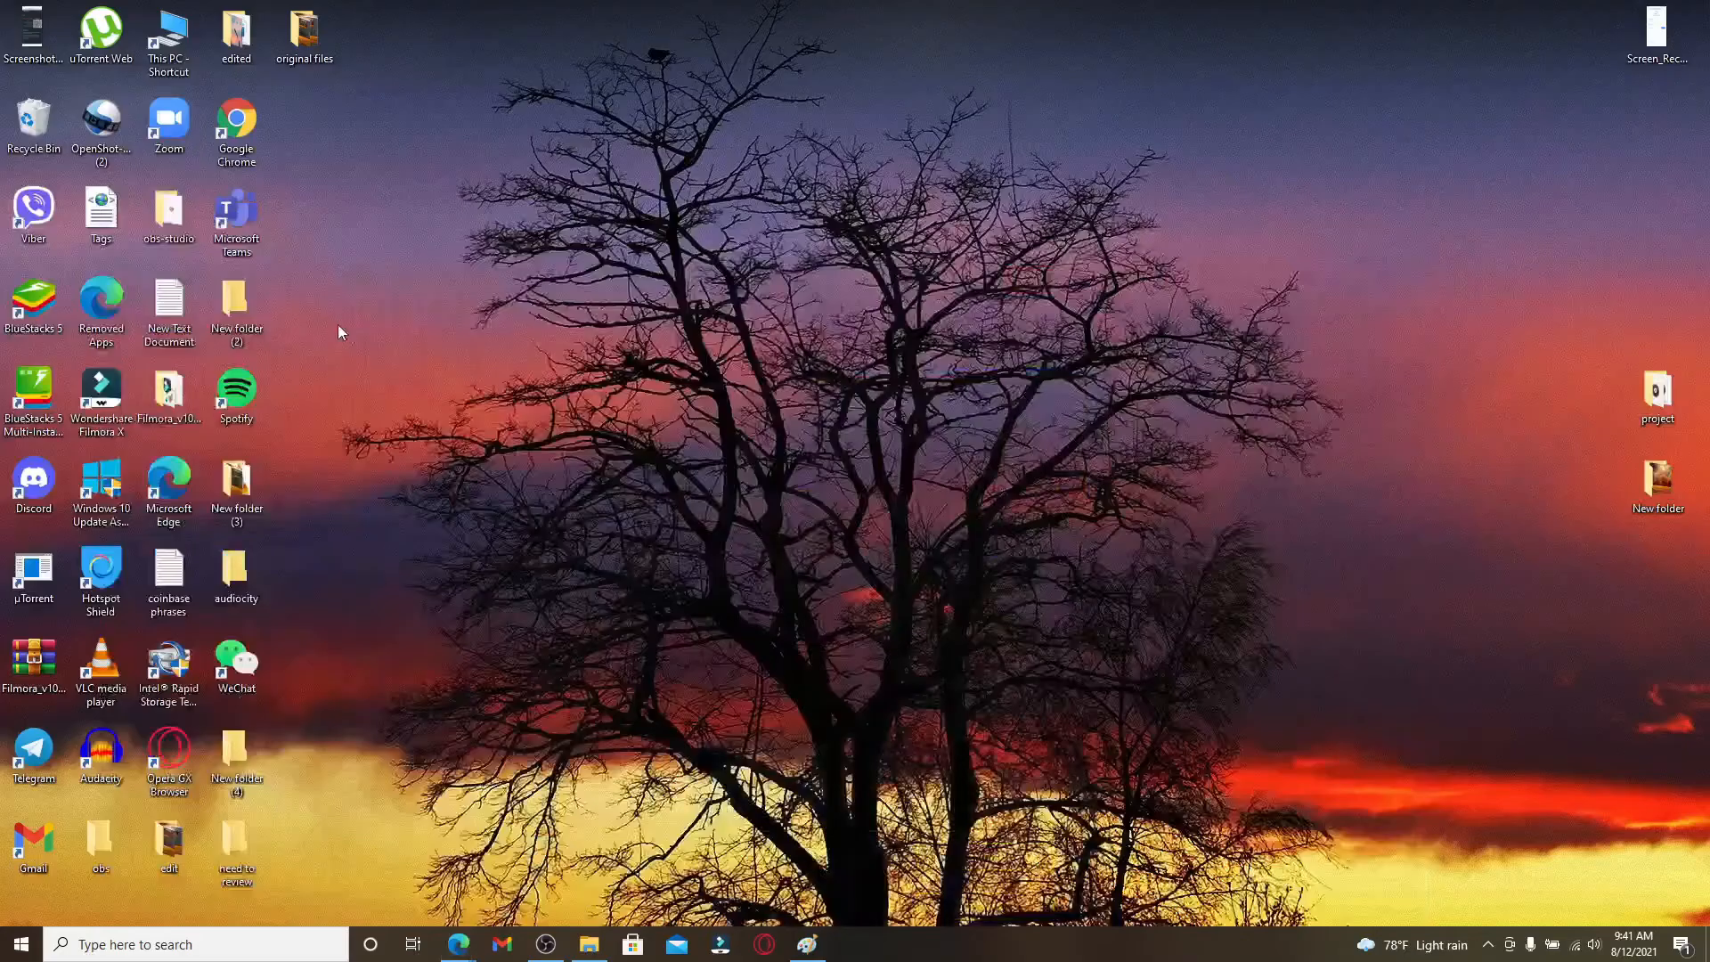
- Launch the BlueStacks 5 emulator from its desktop shortcut
click(33, 299)
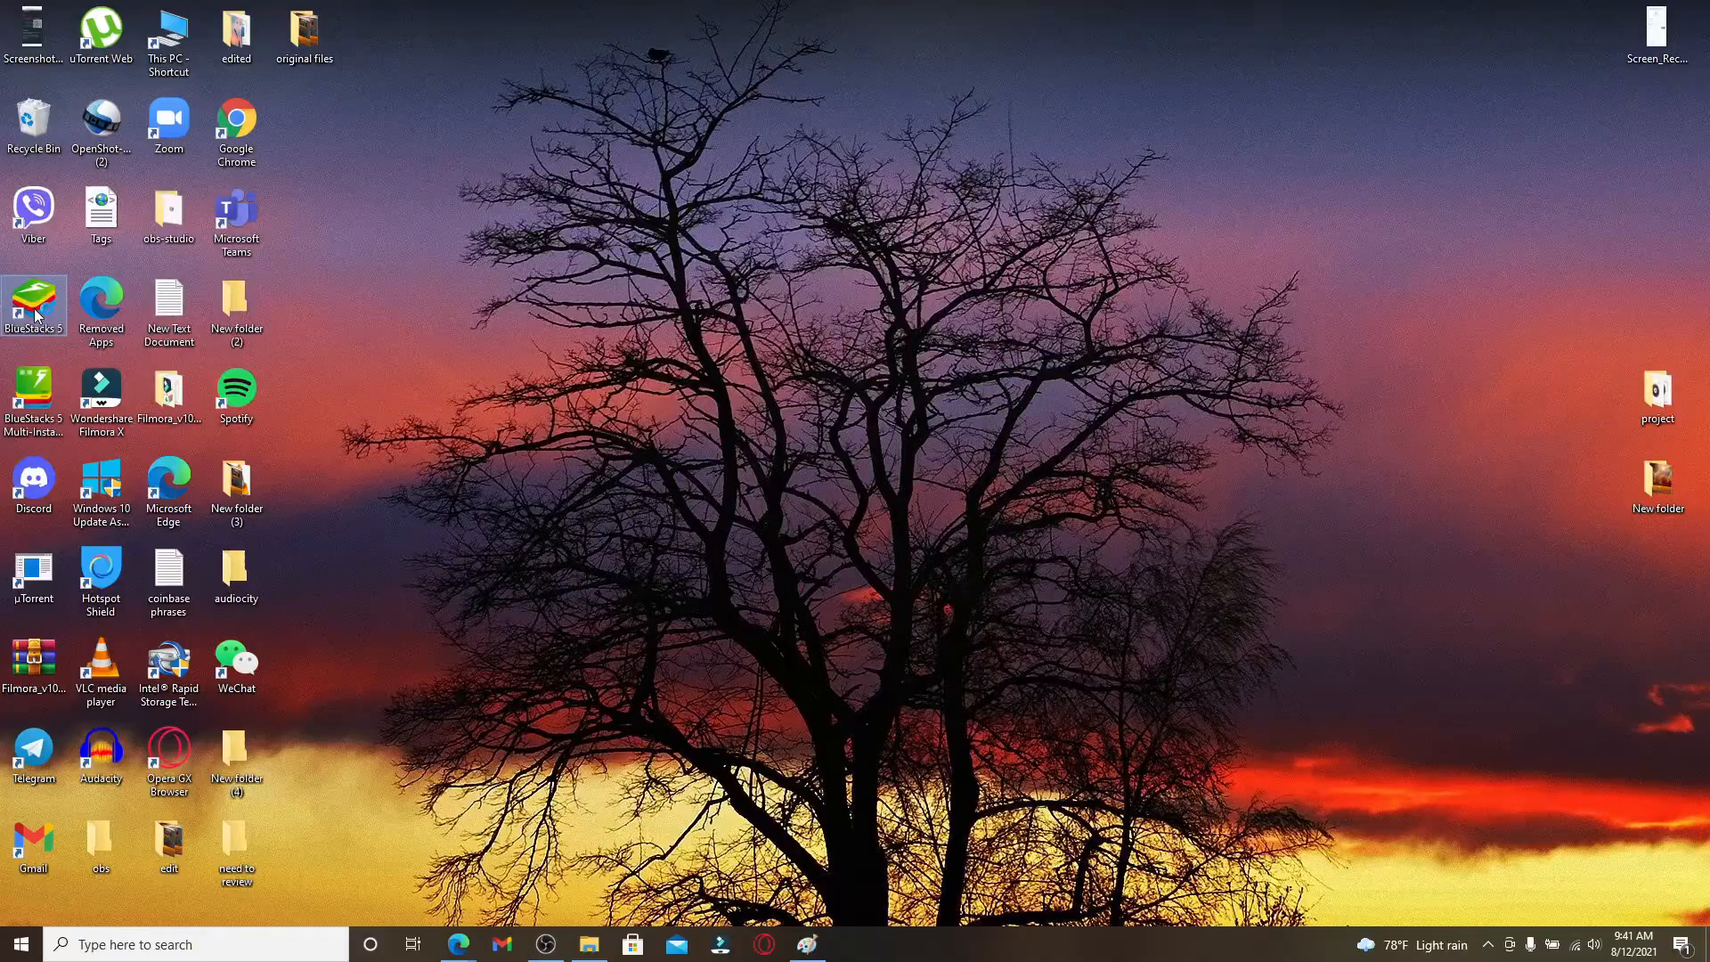
double_click(33, 297)
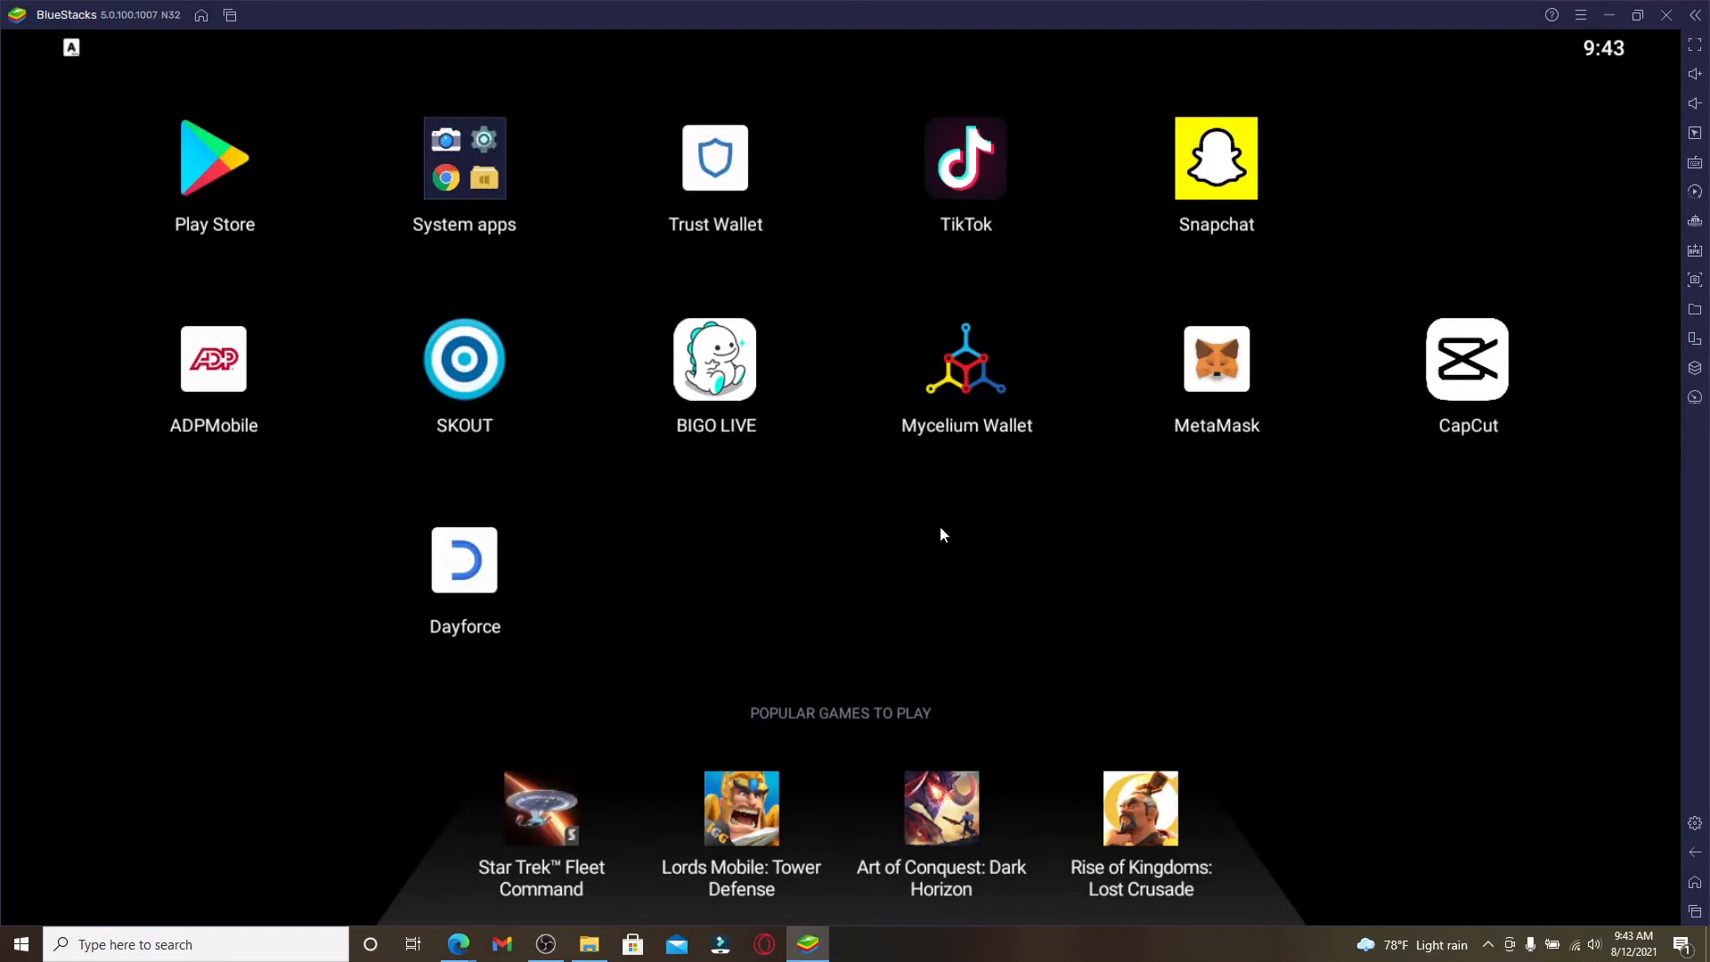
mouse_move(218, 161)
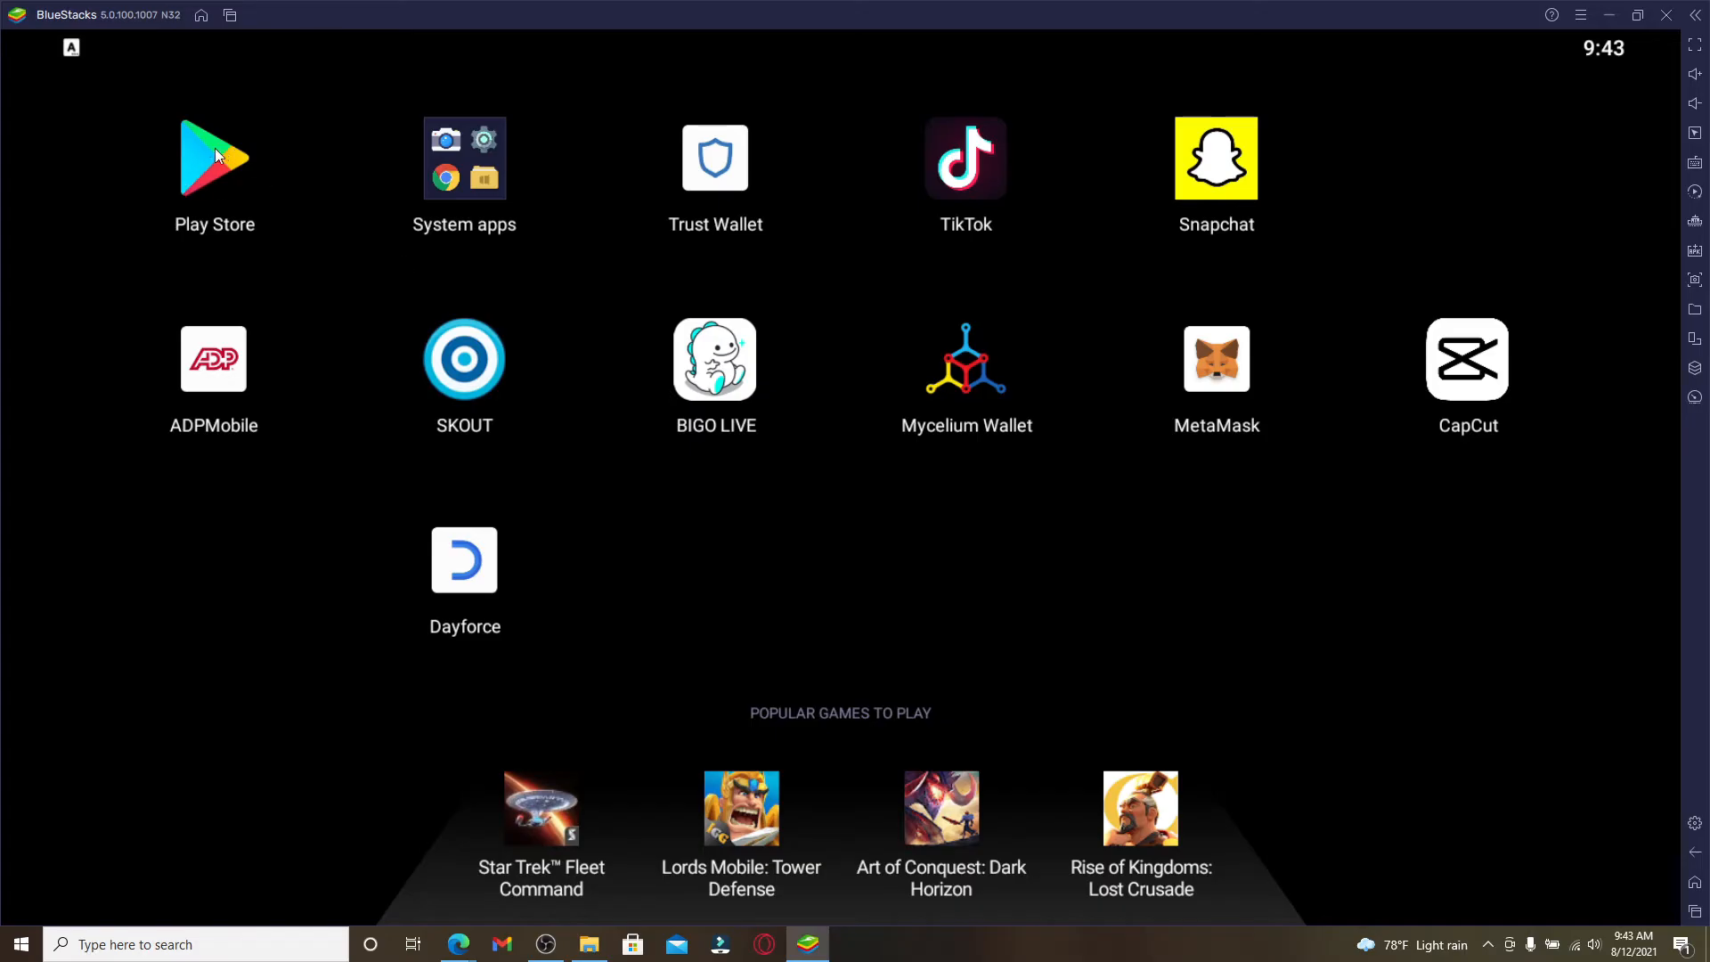
- Open the Play Store and browse to the 'cash app' search results
click(214, 158)
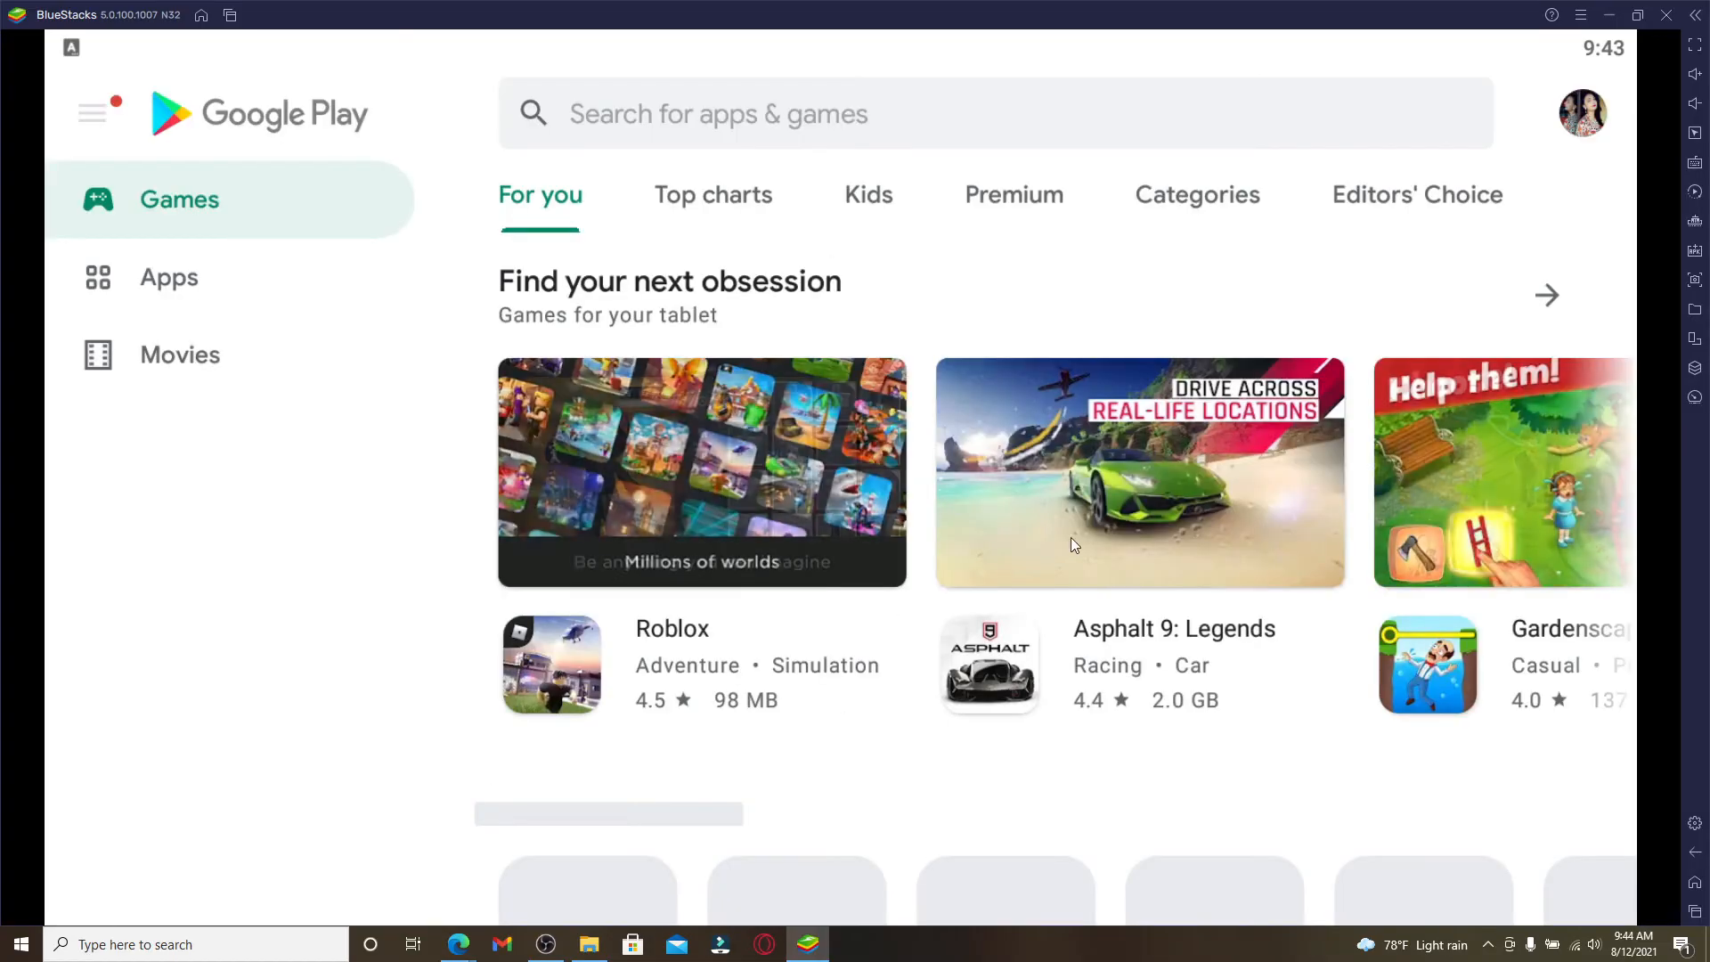
scroll(down, 3)
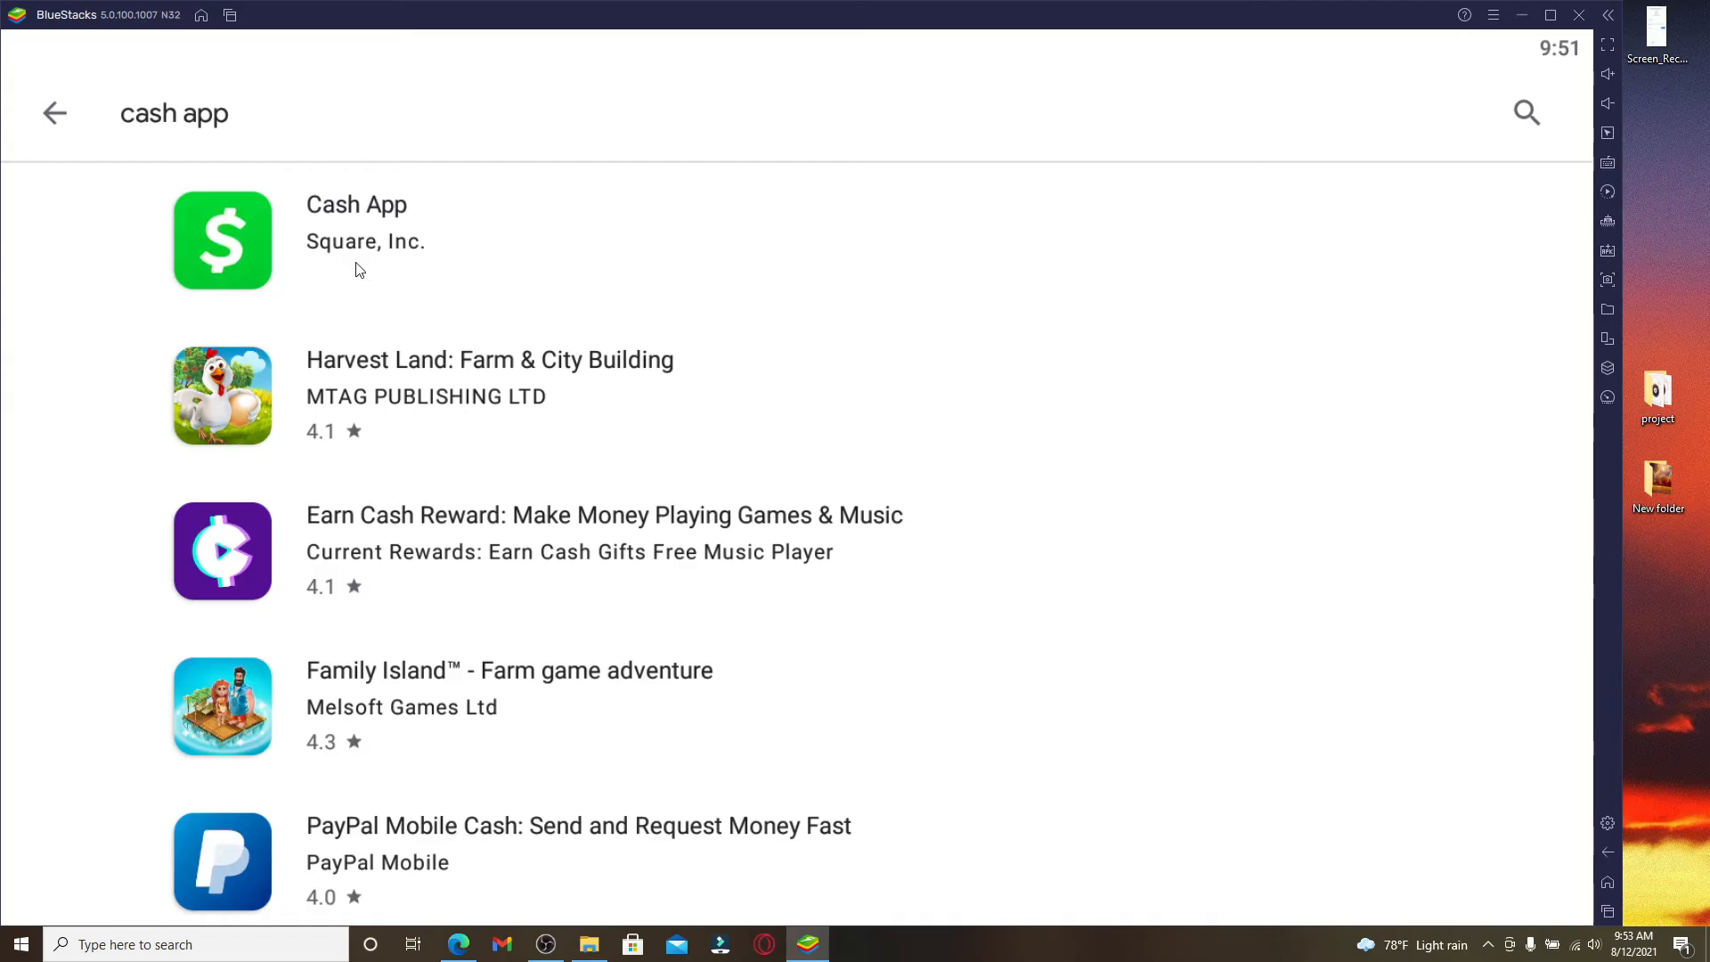
- Open Cash App by Square, Inc. in Google Play and install it
click(356, 223)
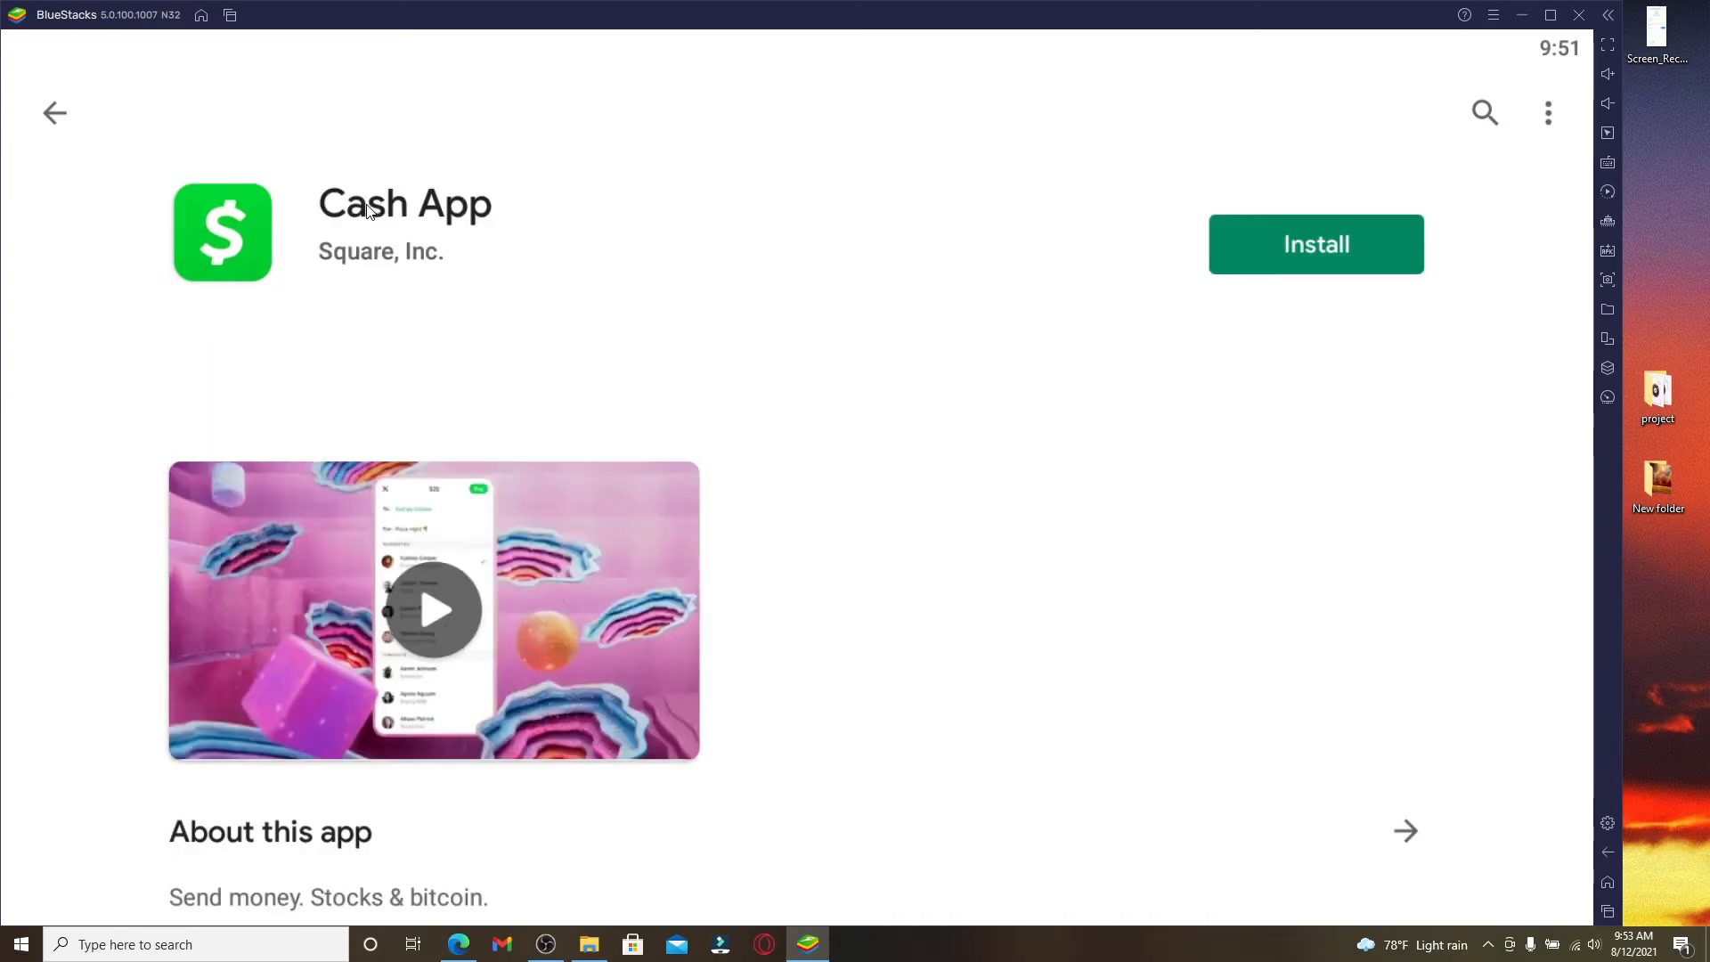
mouse_move(1306, 263)
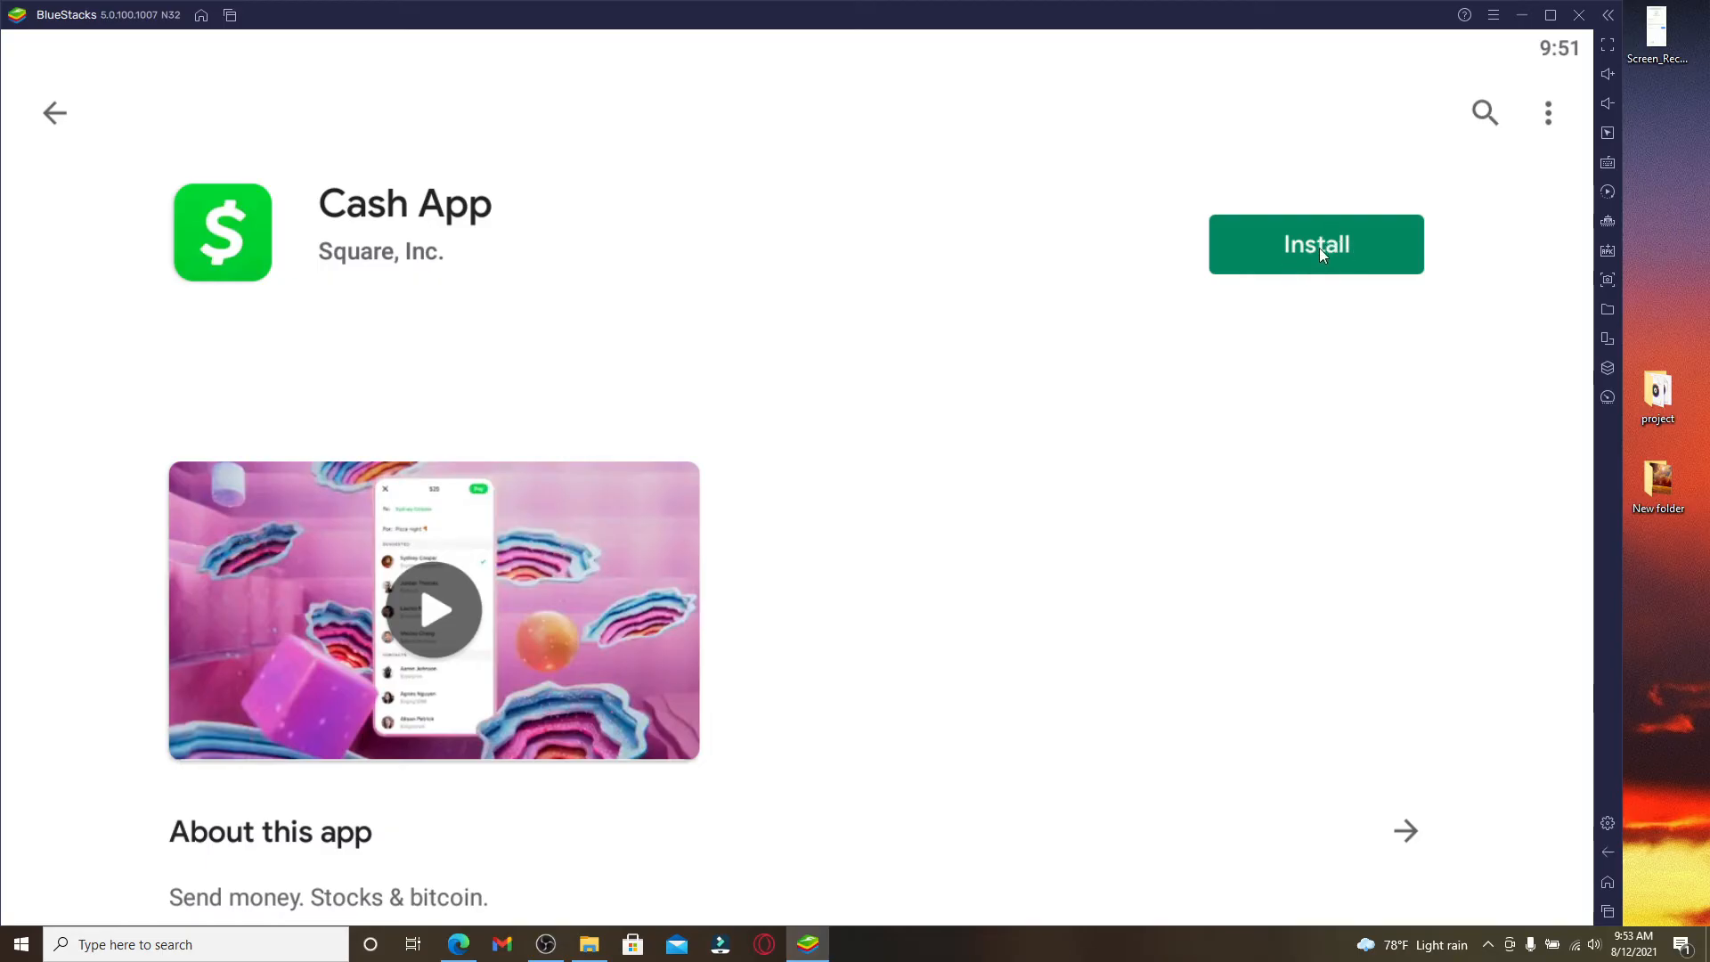
click(1316, 244)
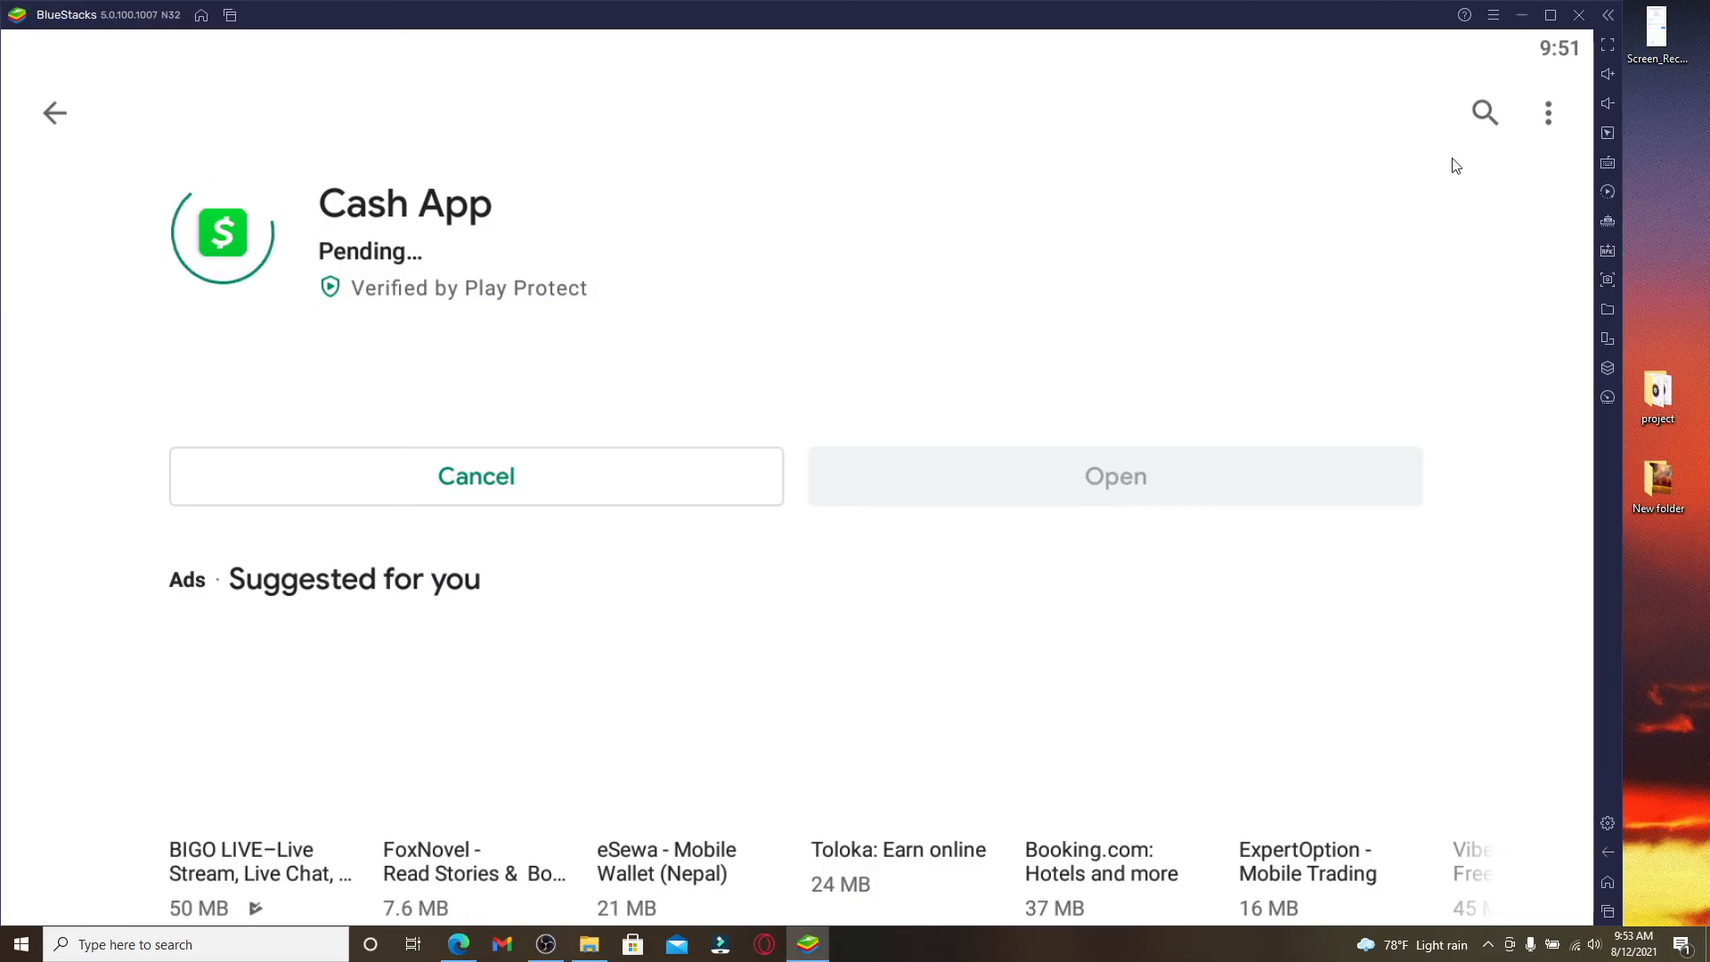
mouse_move(623, 285)
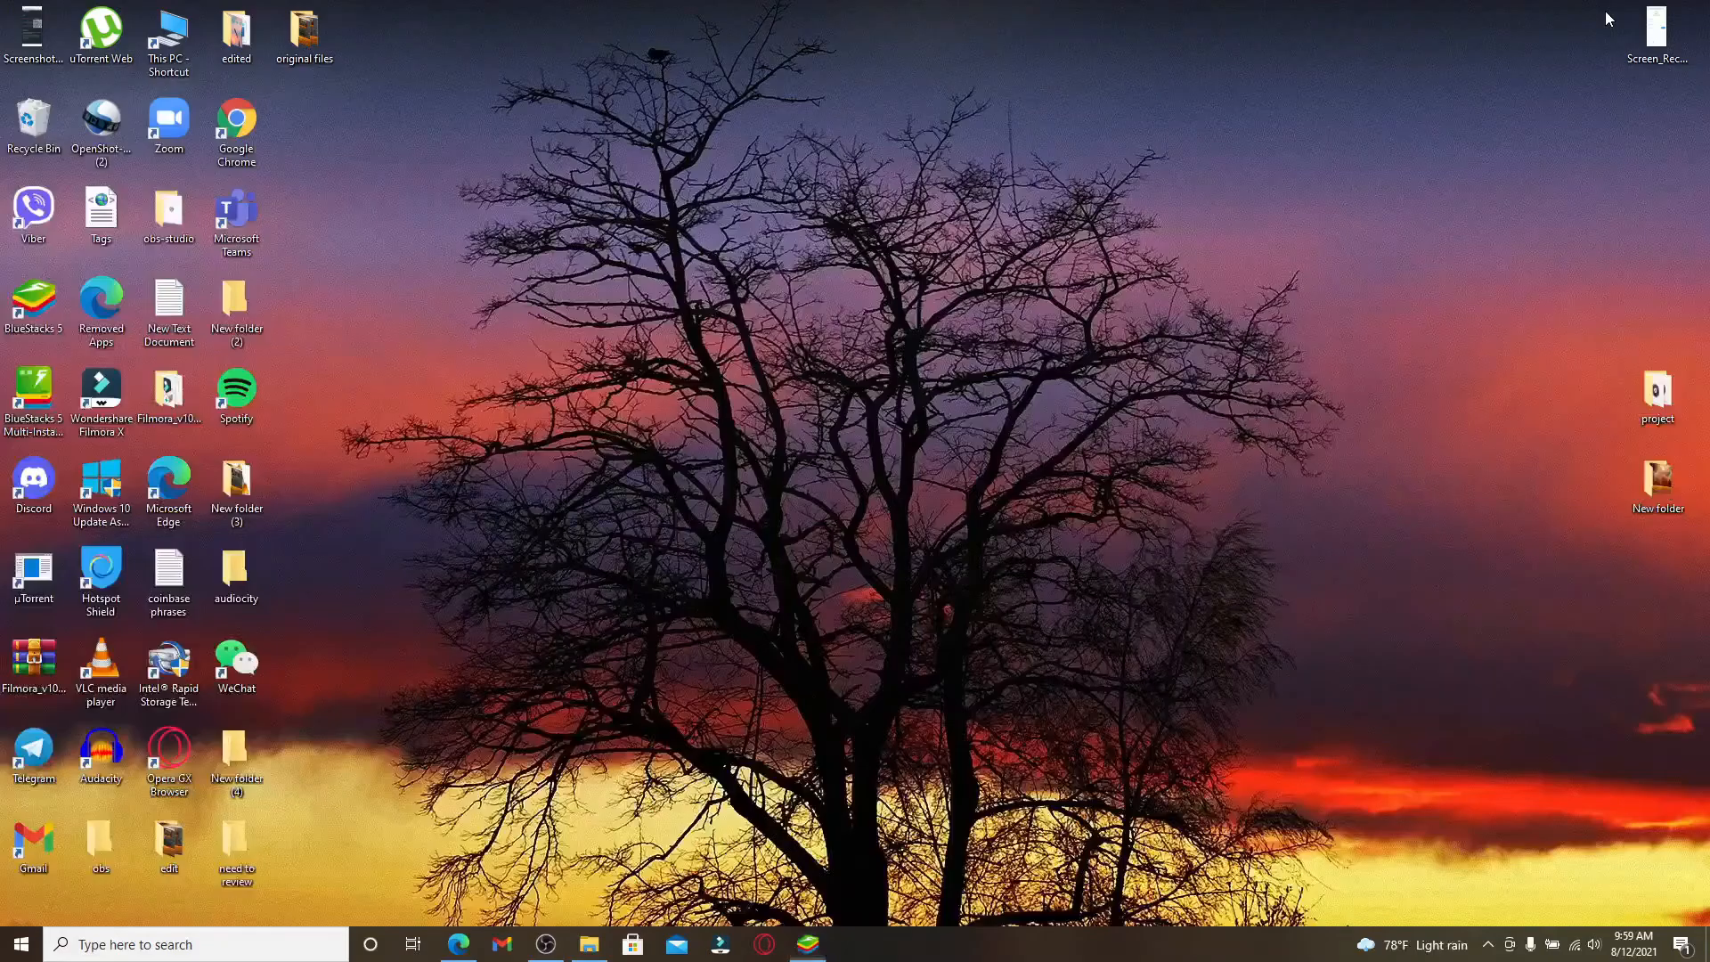
mouse_move(821, 265)
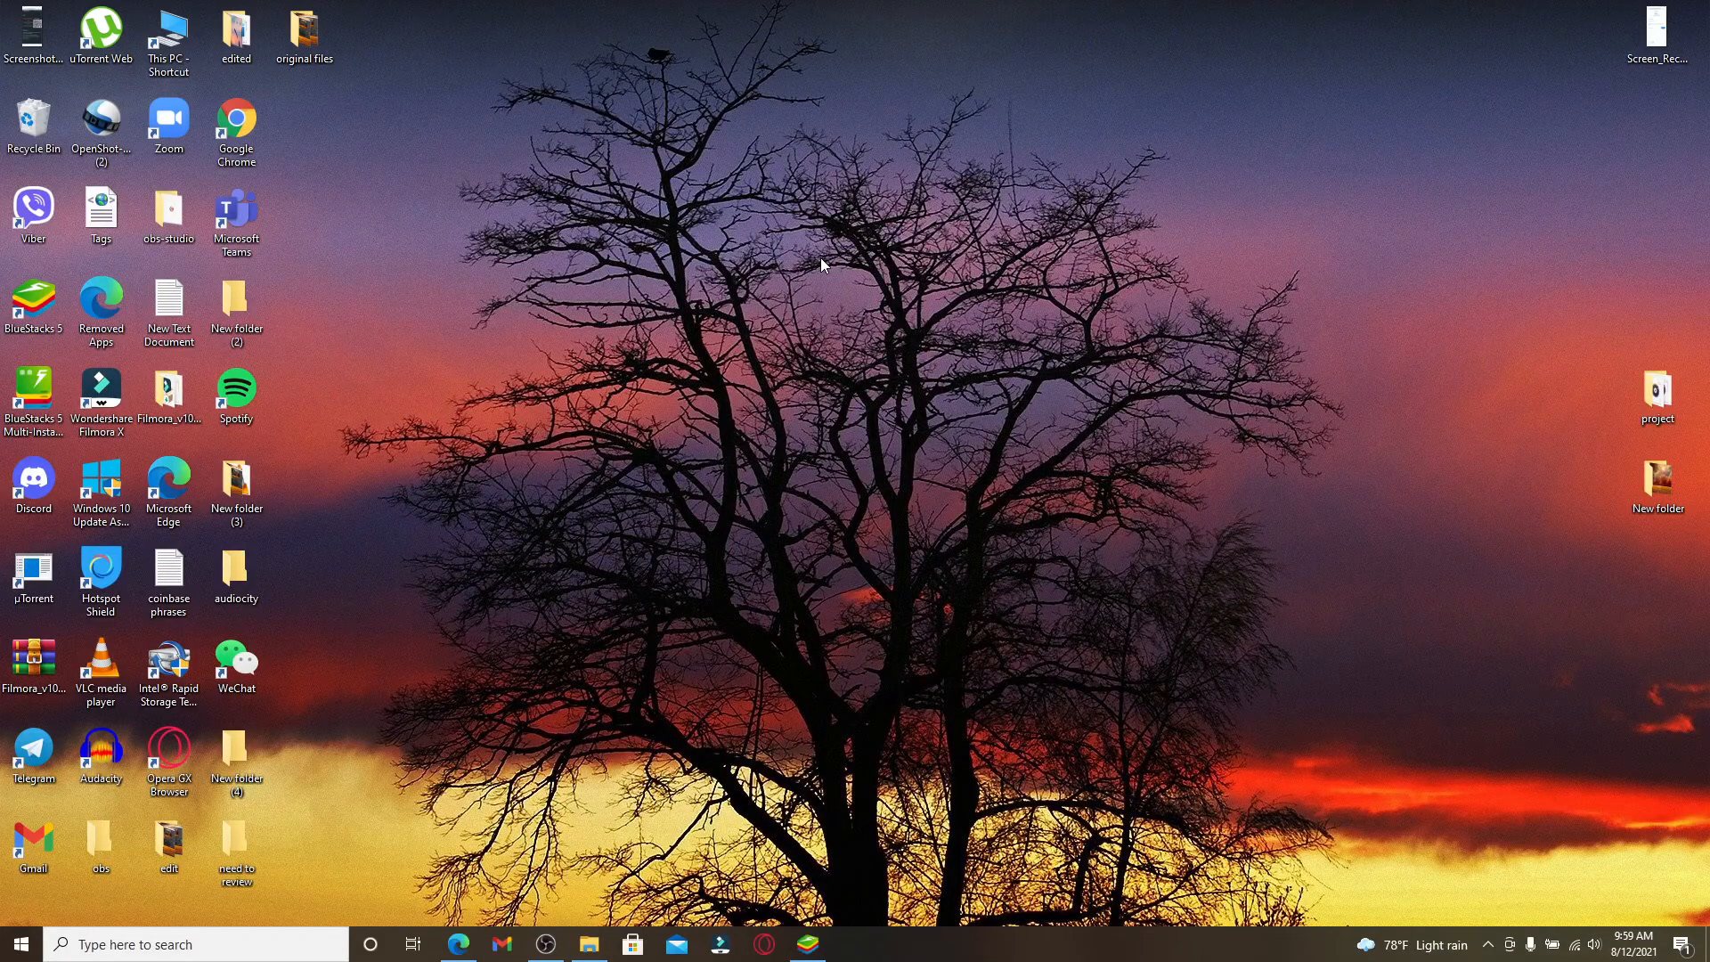
click(33, 299)
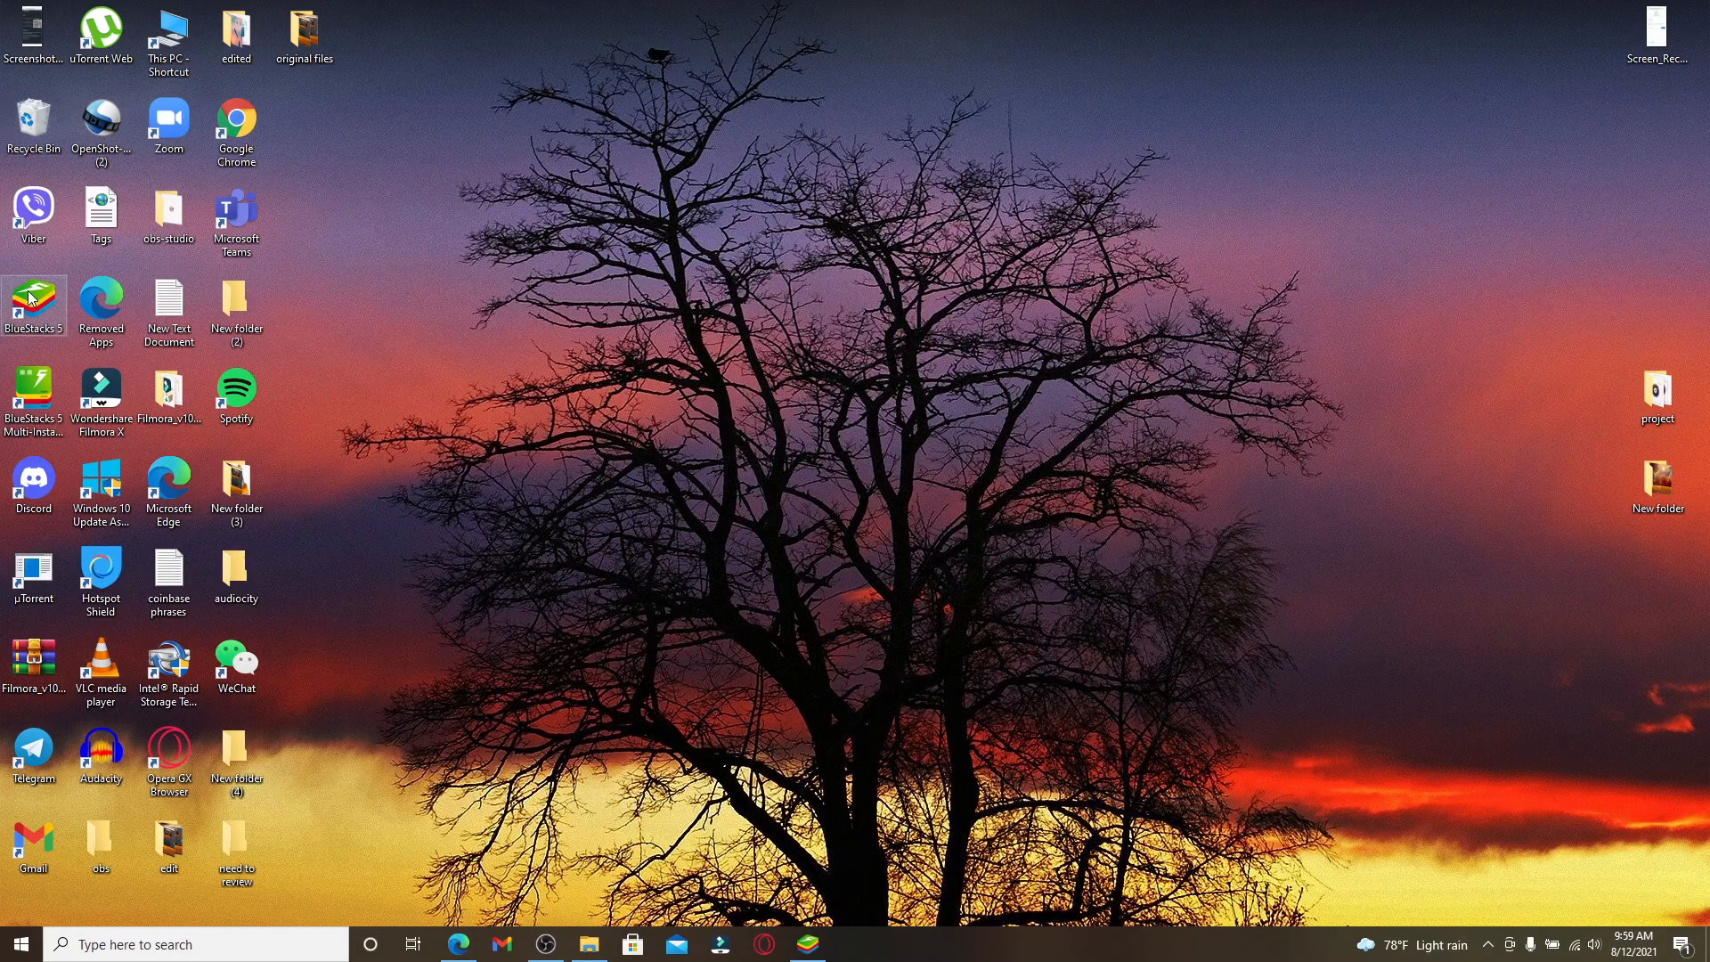